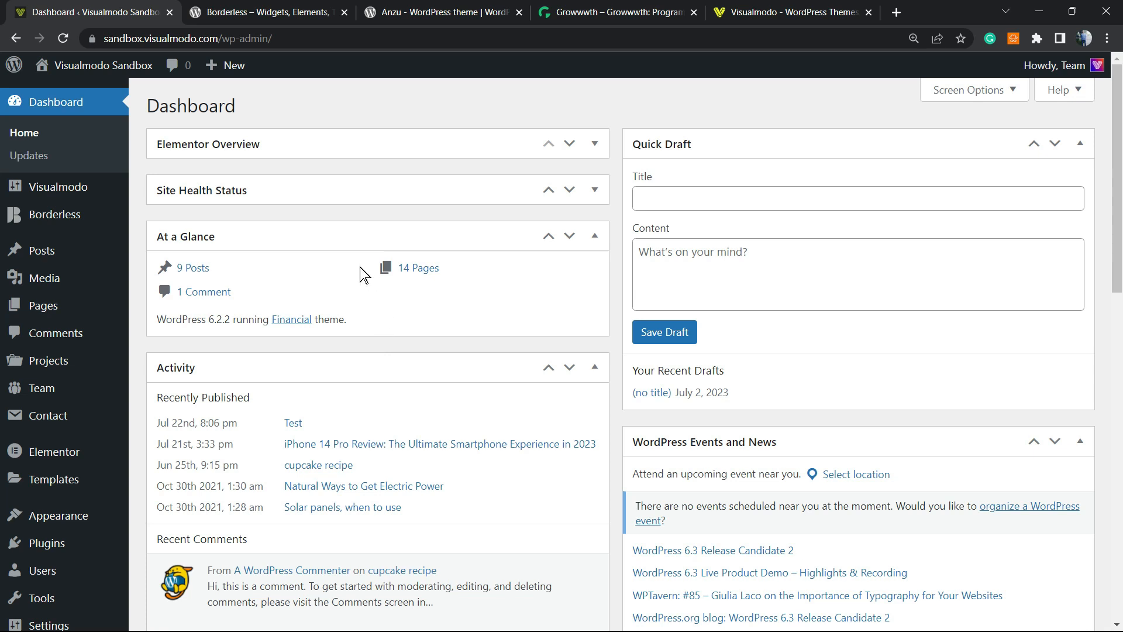
pyautogui.moveTo(352, 229)
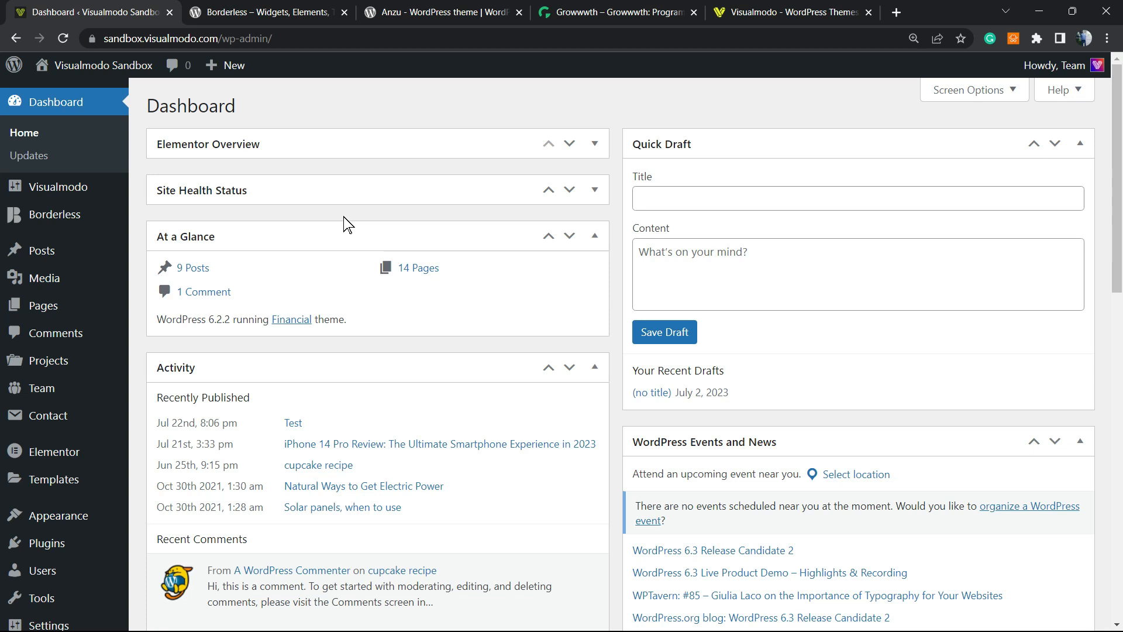
pyautogui.moveTo(360, 223)
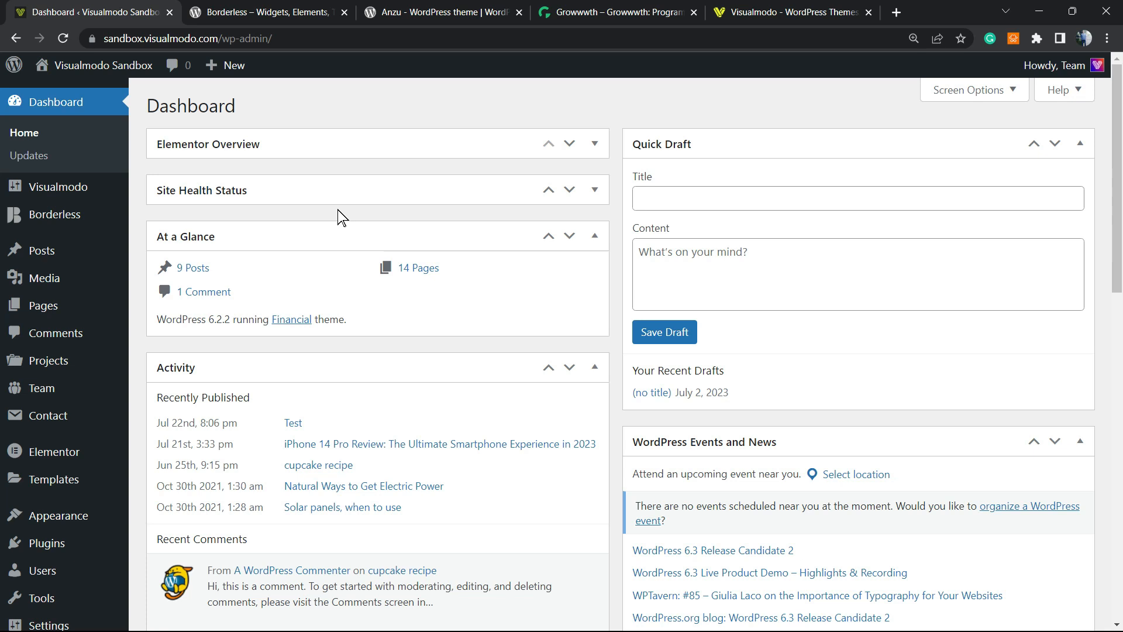
pyautogui.moveTo(342, 222)
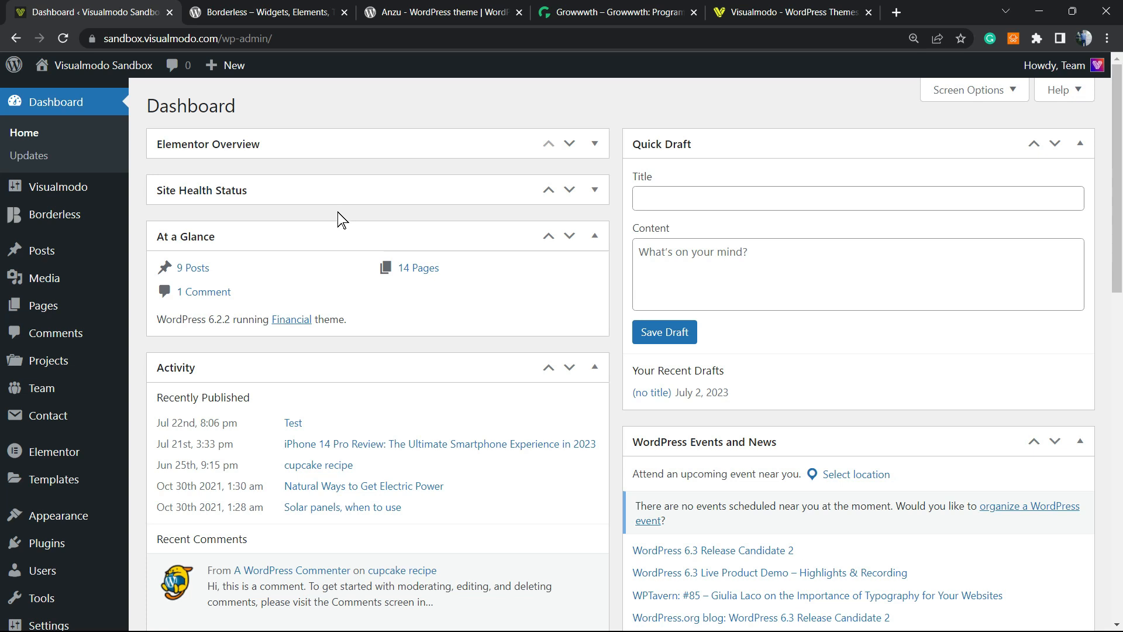
pyautogui.moveTo(352, 223)
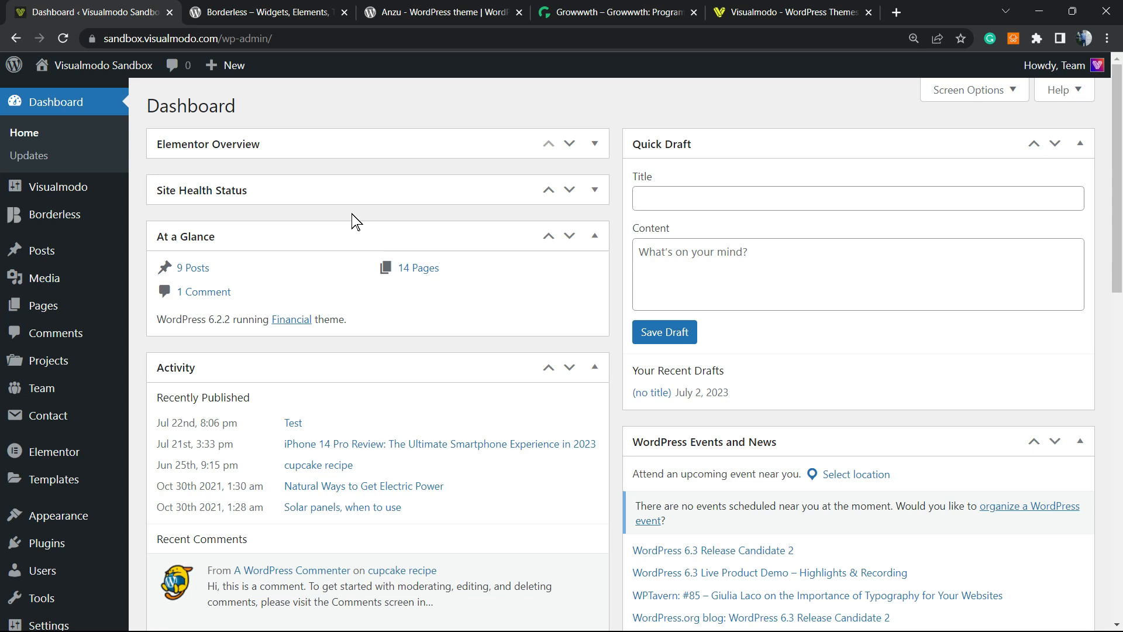
pyautogui.moveTo(358, 228)
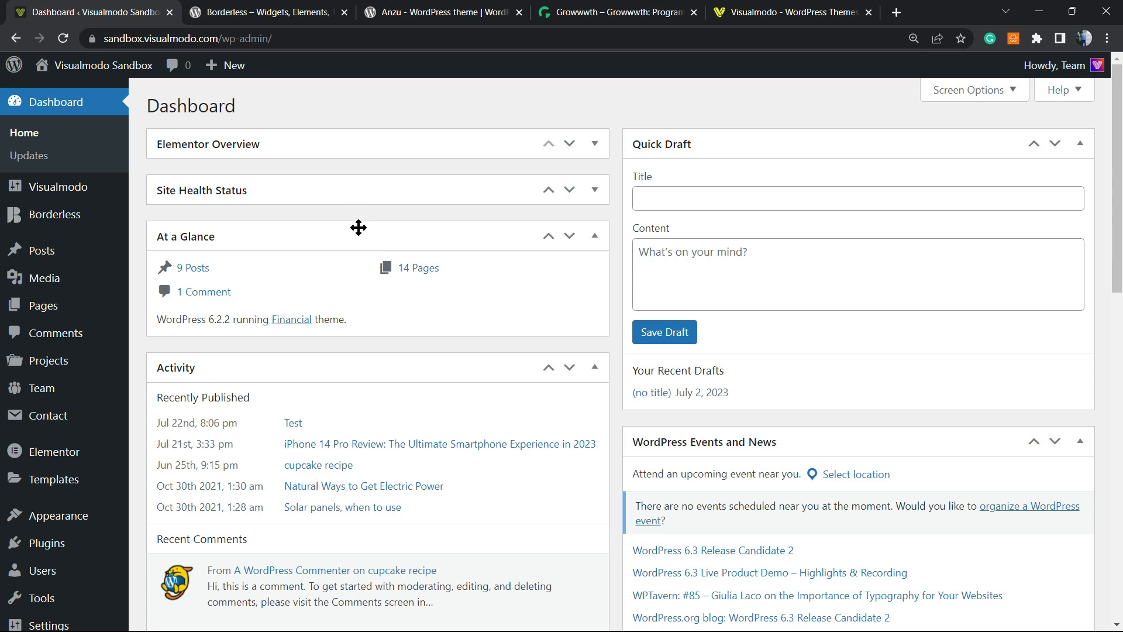
pyautogui.moveTo(474, 235)
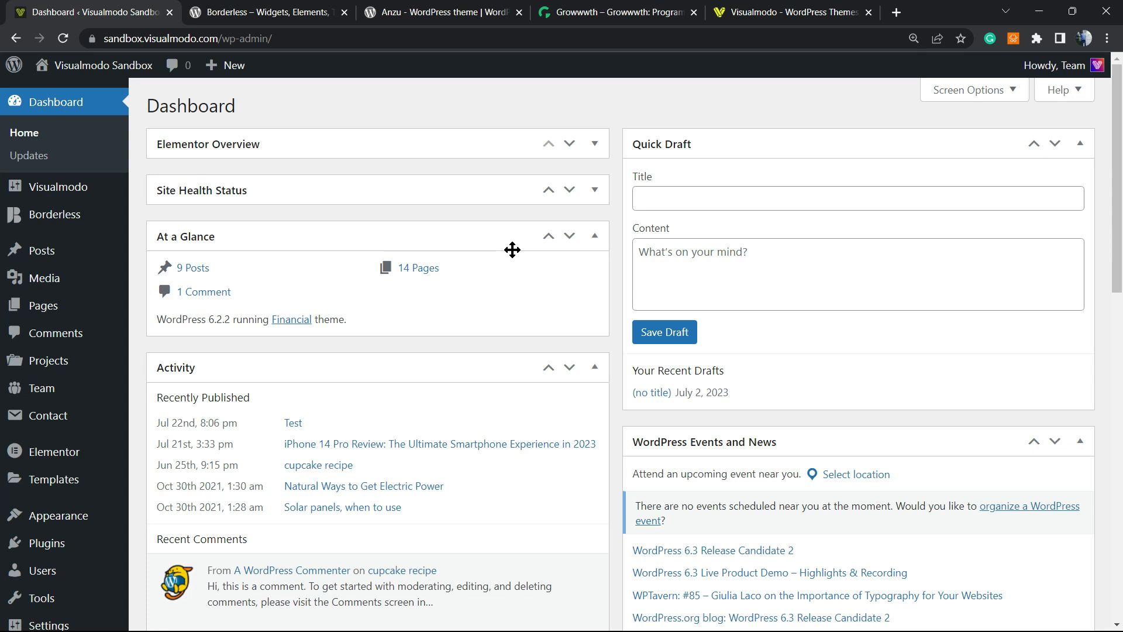
pyautogui.moveTo(569, 238)
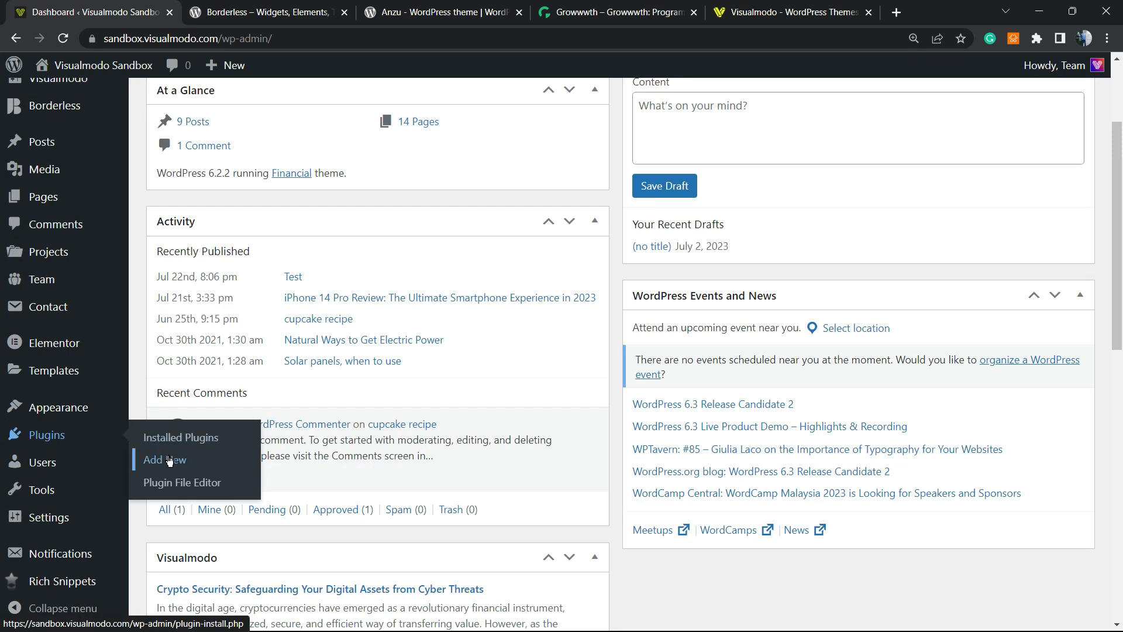
# - Search the Add Plugins page for 'WP Debugging' and install it
pyautogui.click(164, 459)
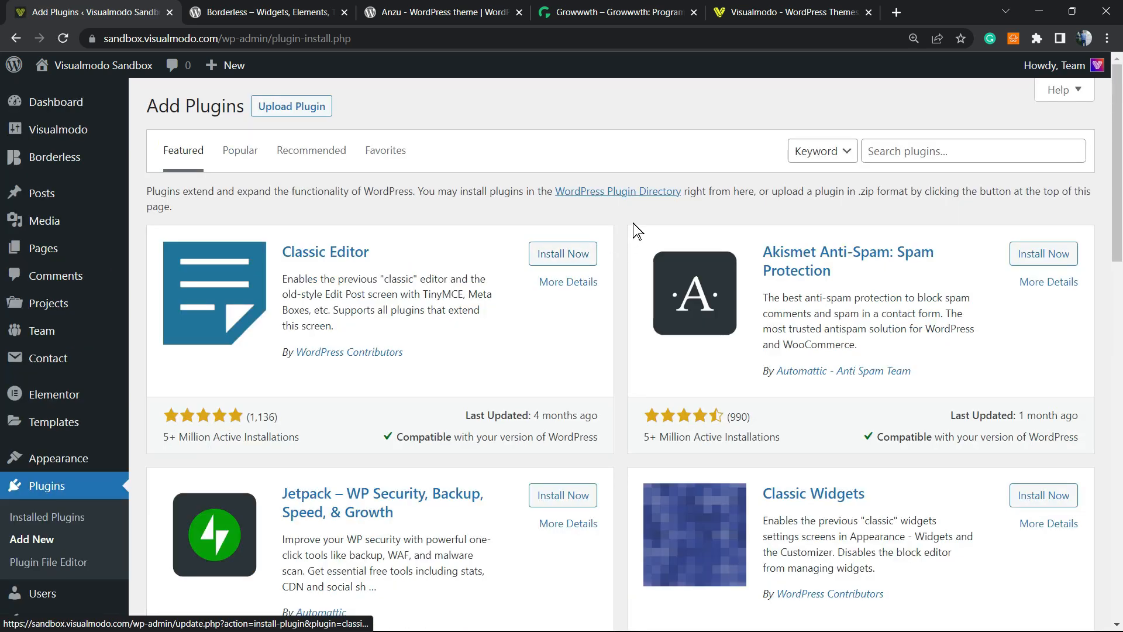
pyautogui.moveTo(822, 151)
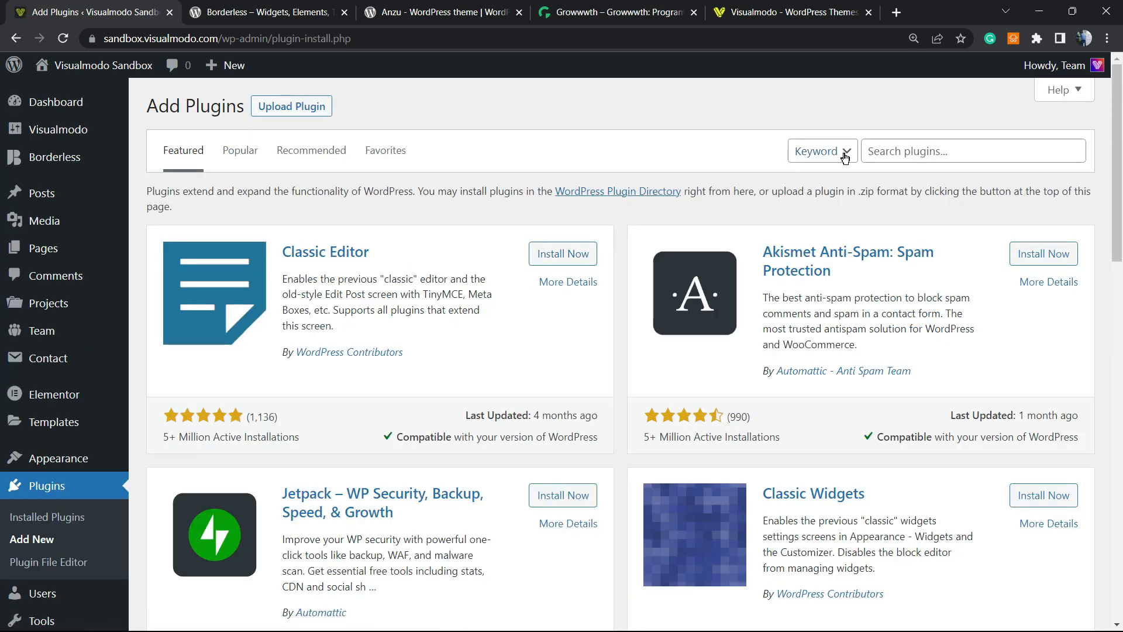
pyautogui.write('WP Debugging')
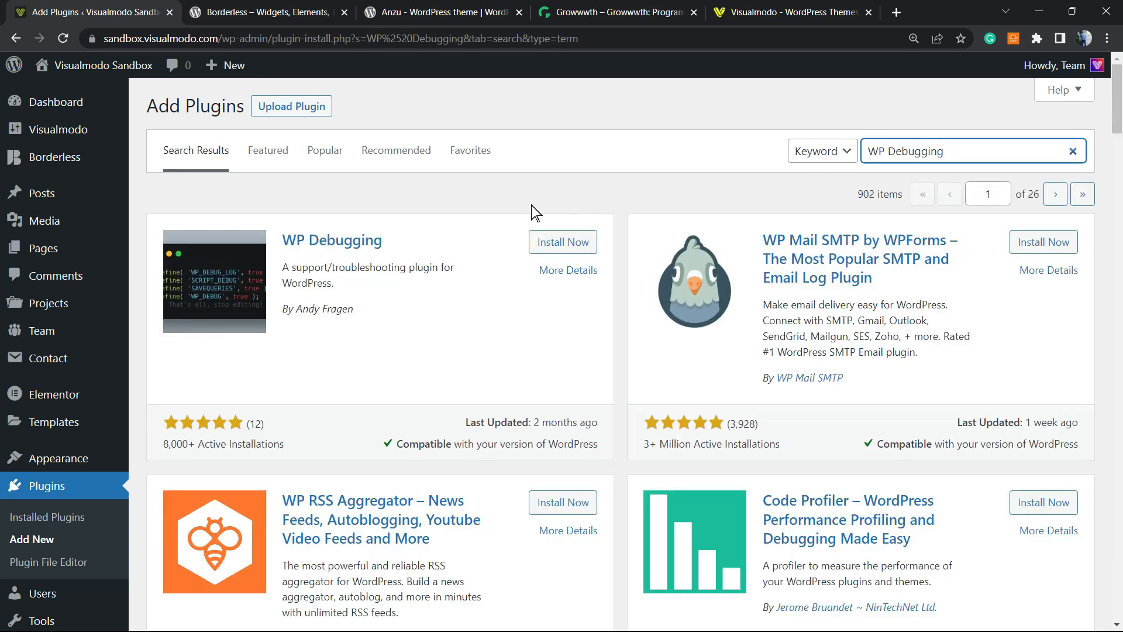
pyautogui.click(563, 241)
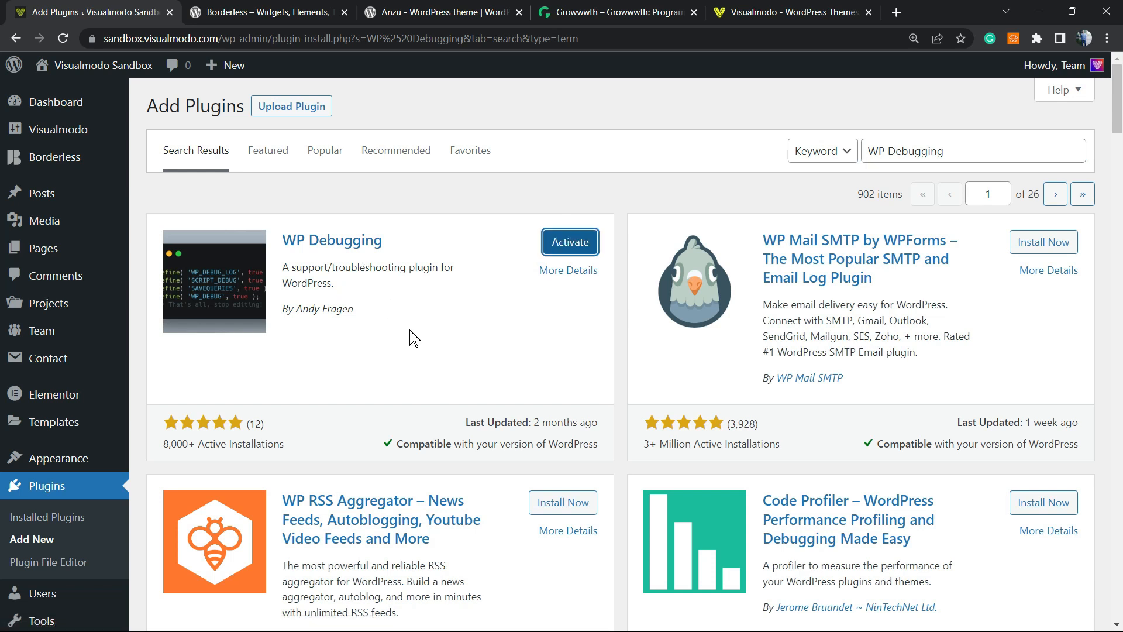
# - Activate the newly installed WP Debugging plugin
pyautogui.click(569, 243)
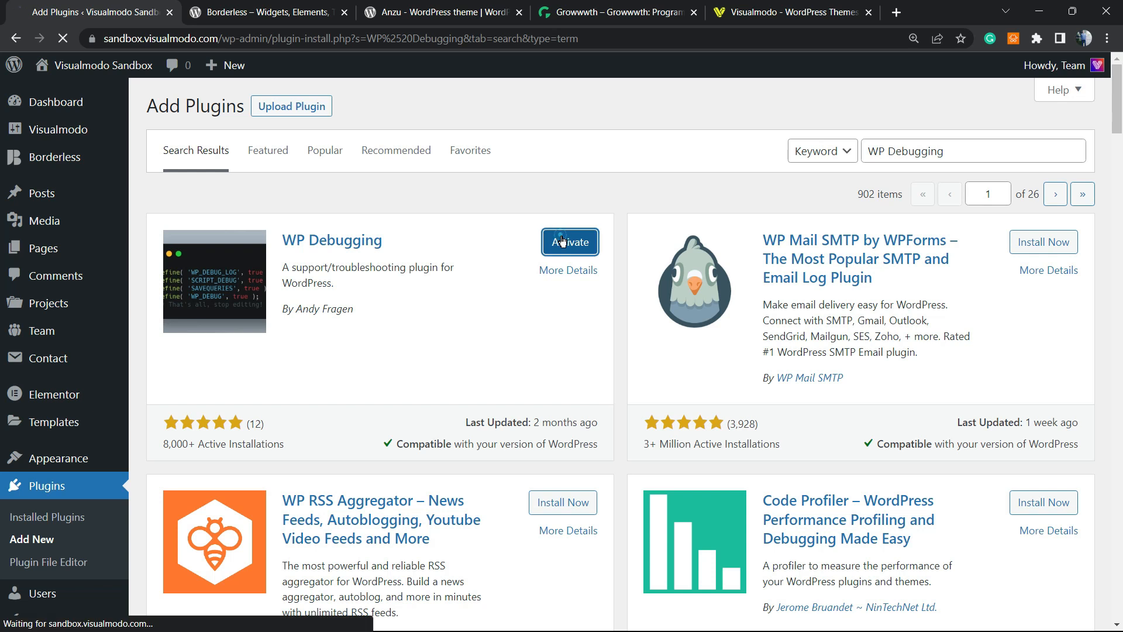
pyautogui.click(570, 242)
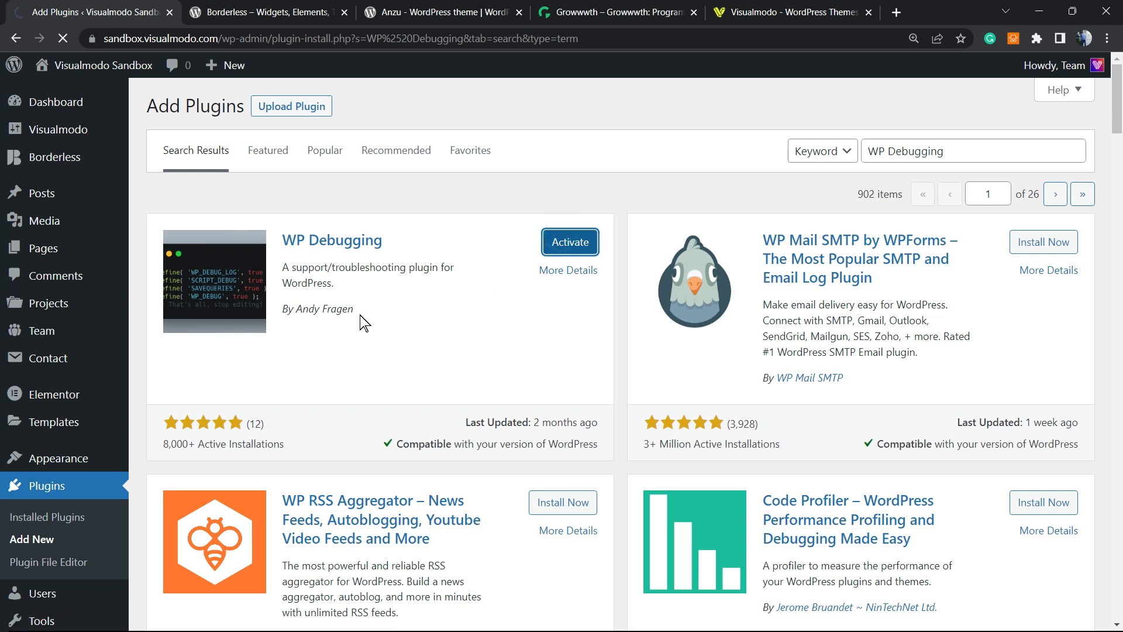
pyautogui.click(569, 241)
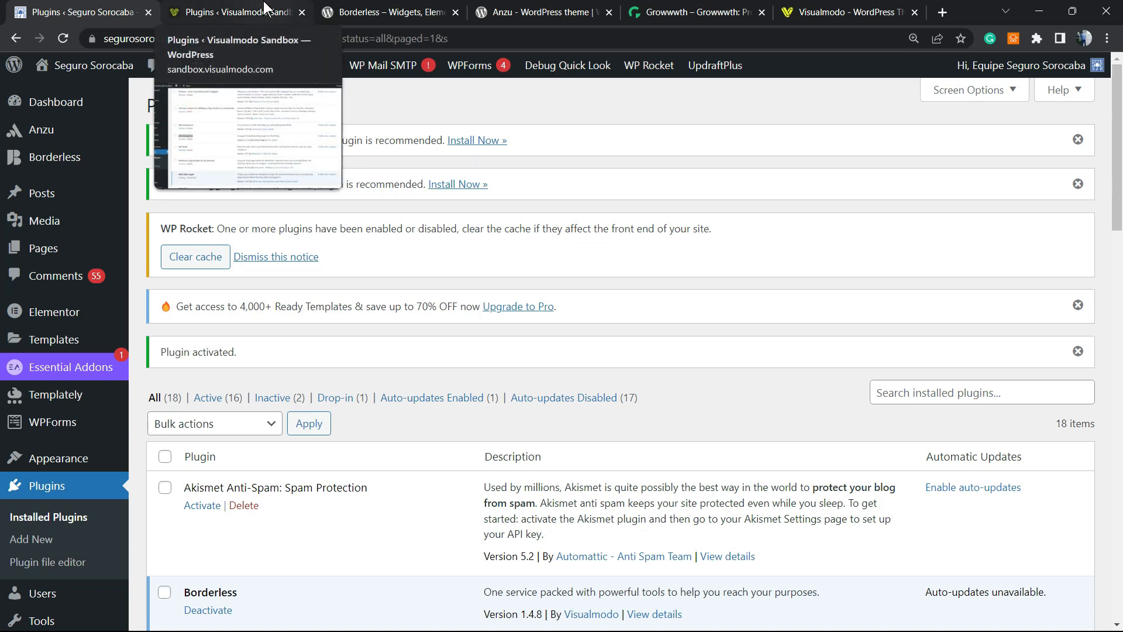
pyautogui.moveTo(451, 225)
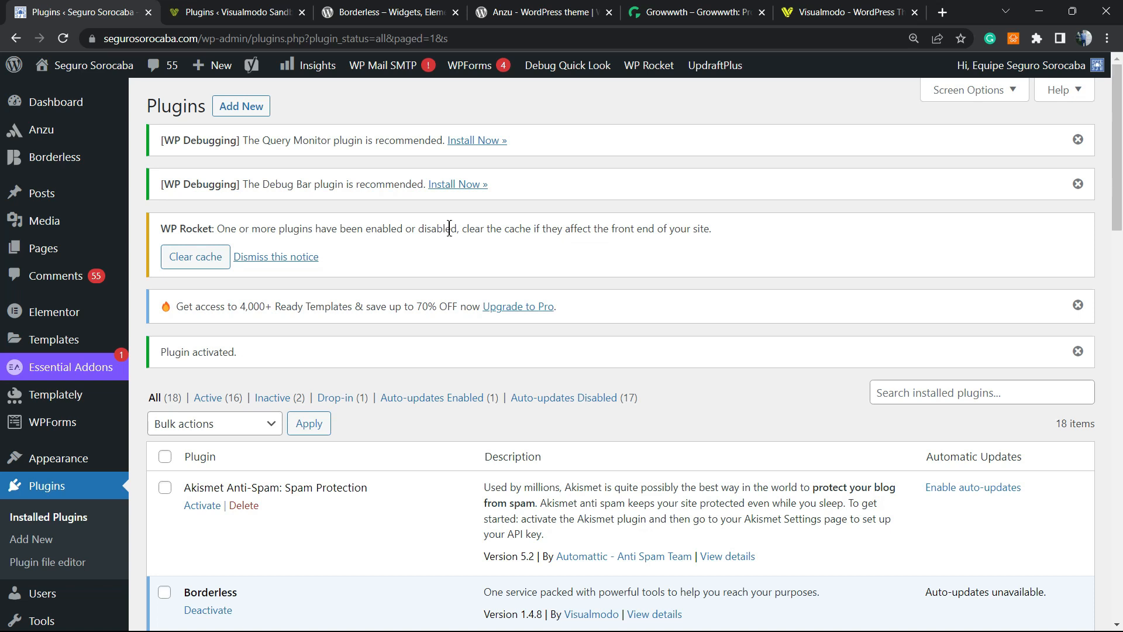
pyautogui.moveTo(226, 171)
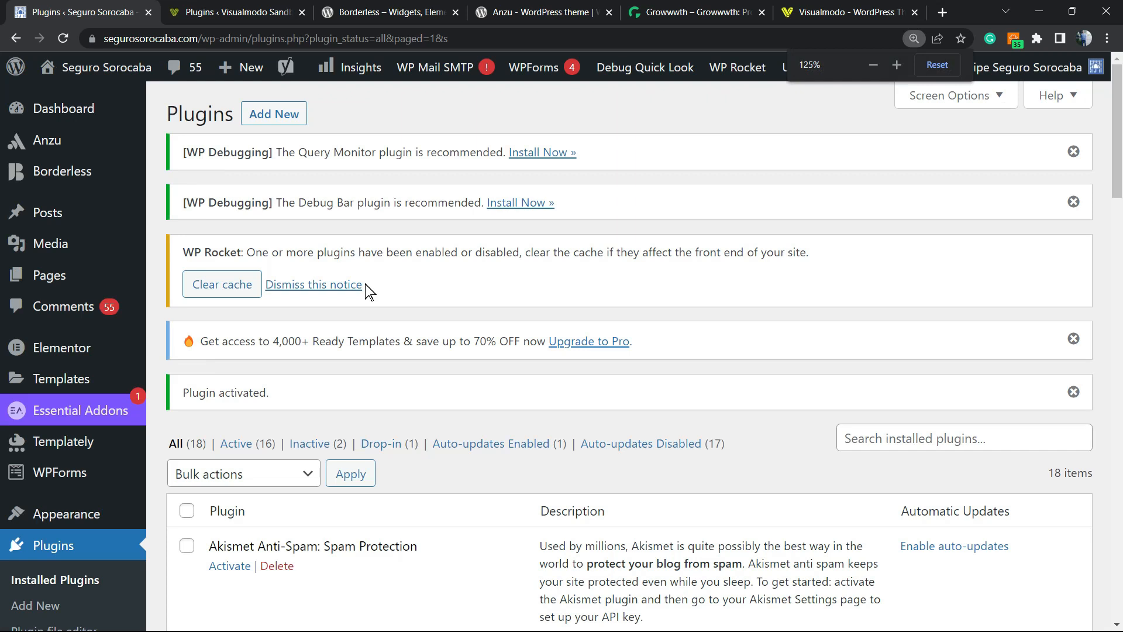
# - Scroll the plugins list to review the activation and WP Debugging notices
pyautogui.scroll(-3)
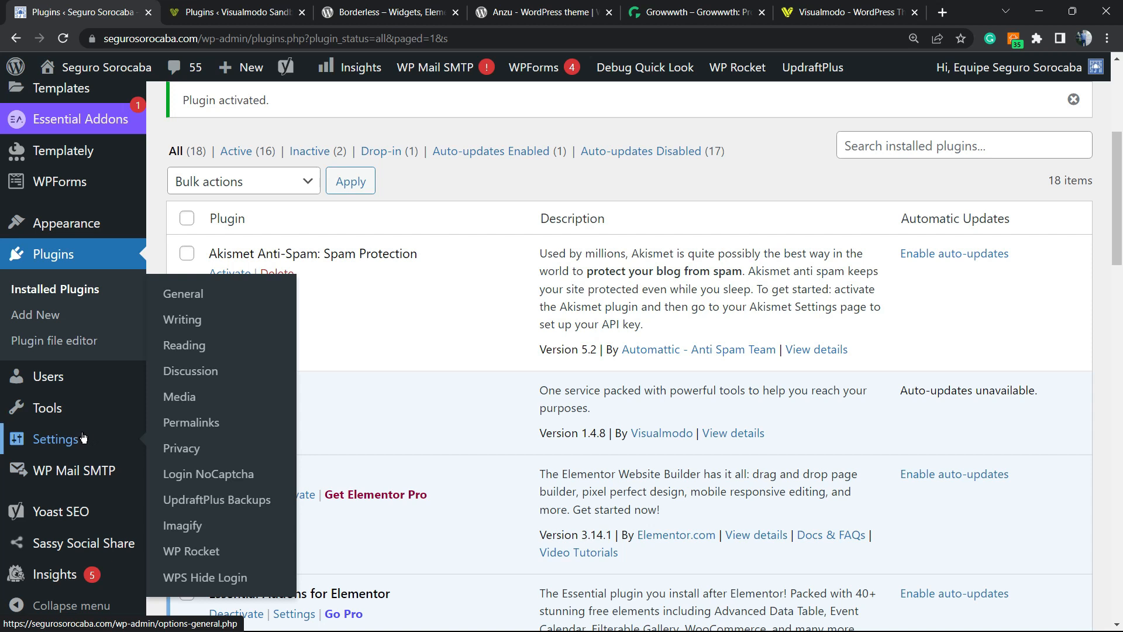
pyautogui.moveTo(156, 443)
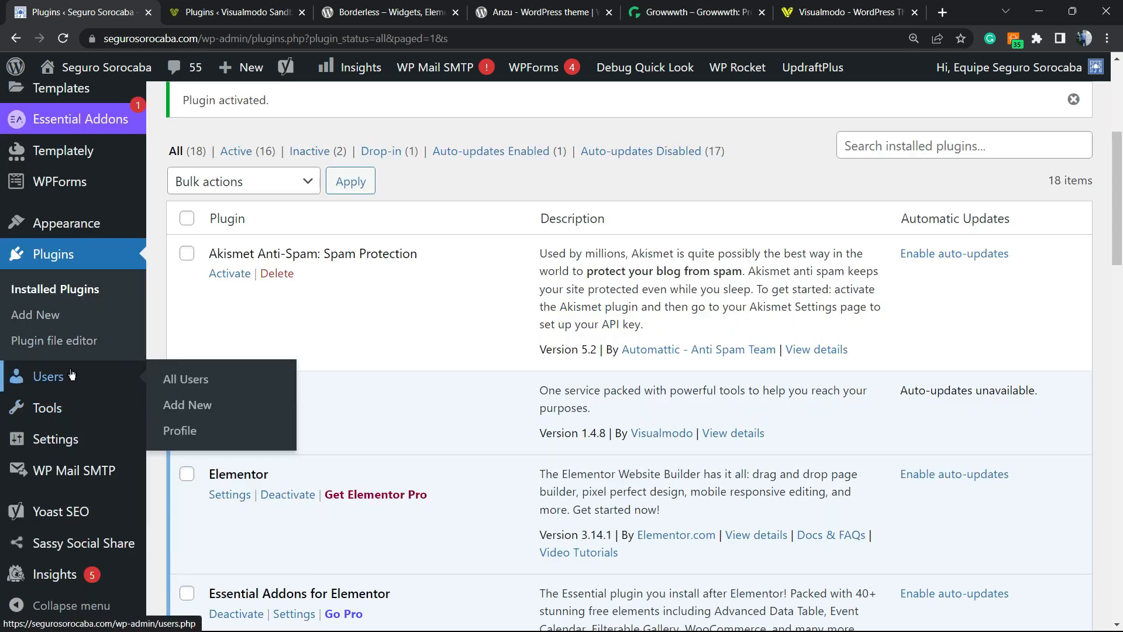
pyautogui.moveTo(48, 408)
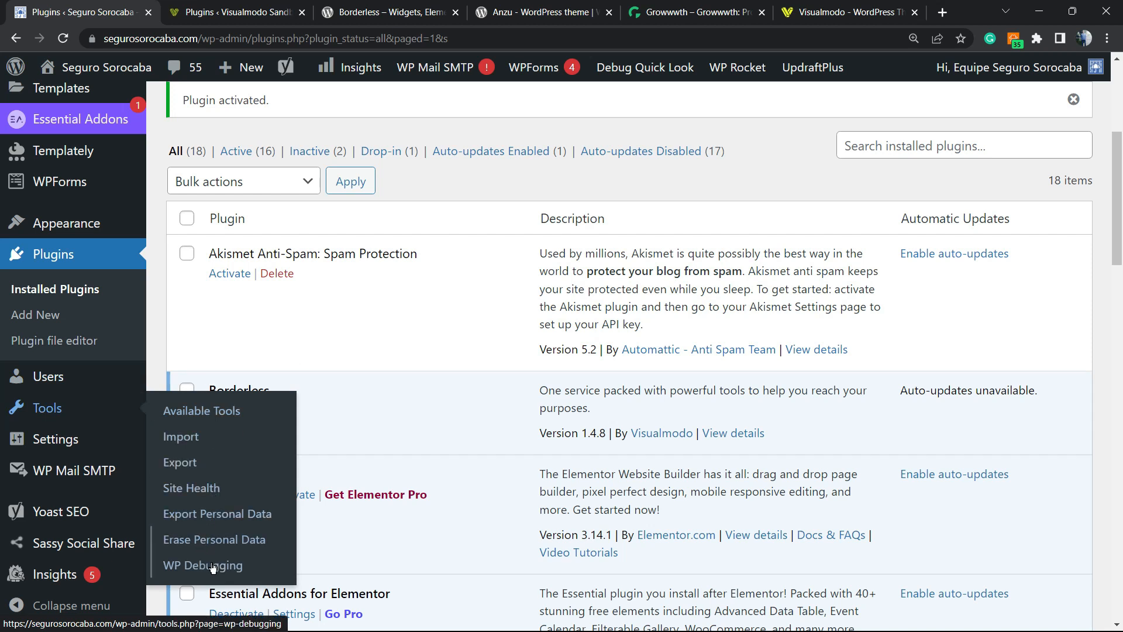
pyautogui.moveTo(203, 565)
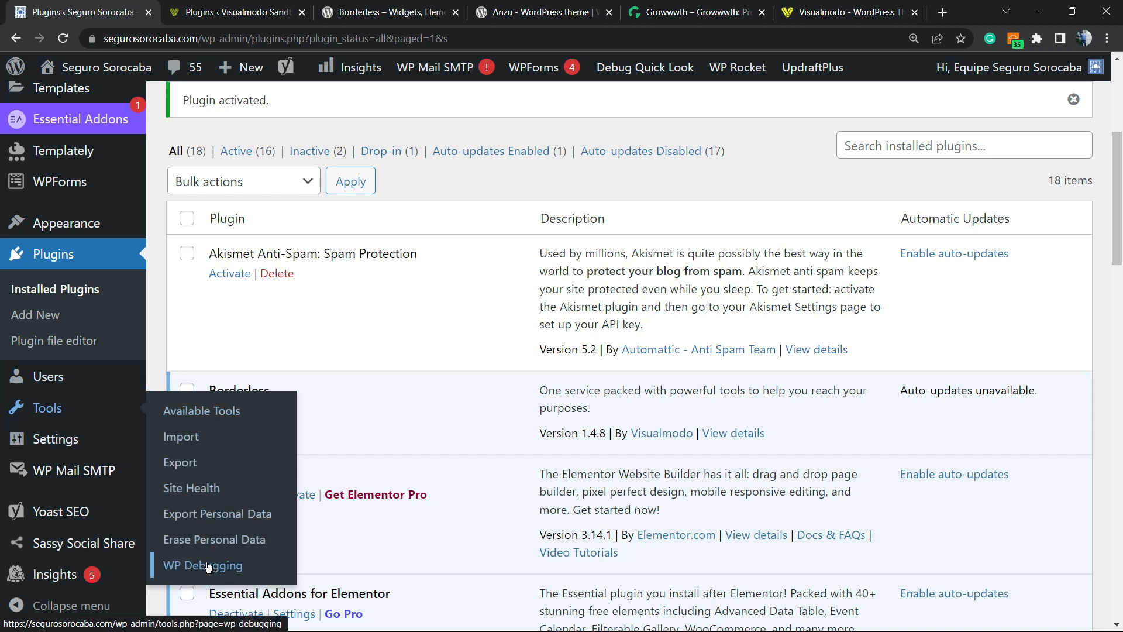
# - Go to Tools › WP Debugging to see its constants with WP_DEBUG true
pyautogui.click(202, 565)
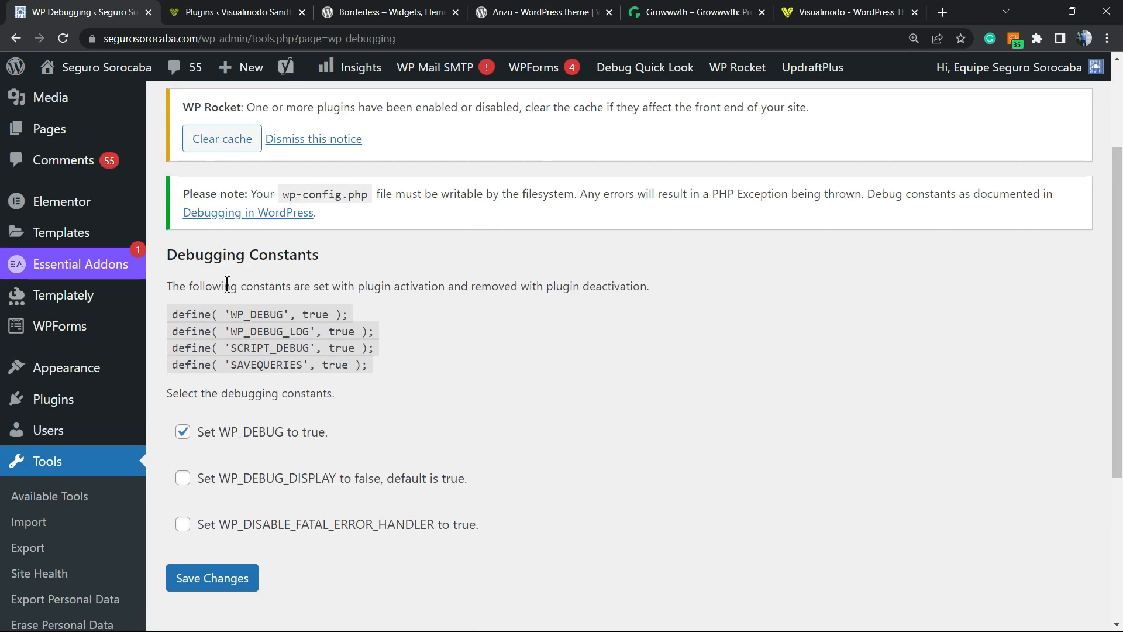
pyautogui.moveTo(294, 444)
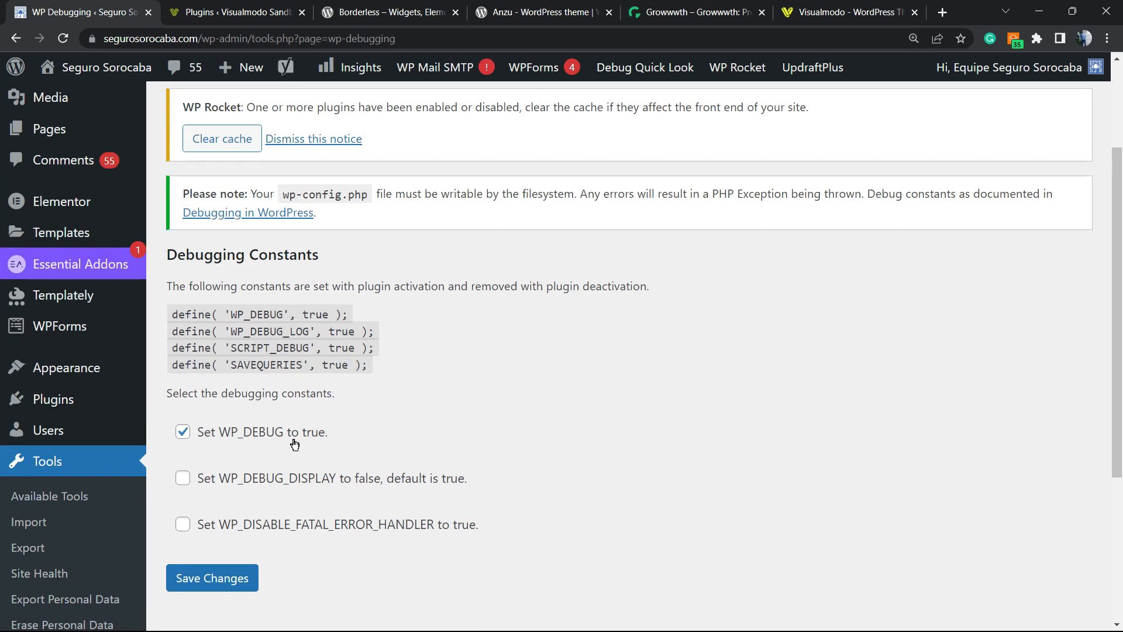
pyautogui.moveTo(283, 410)
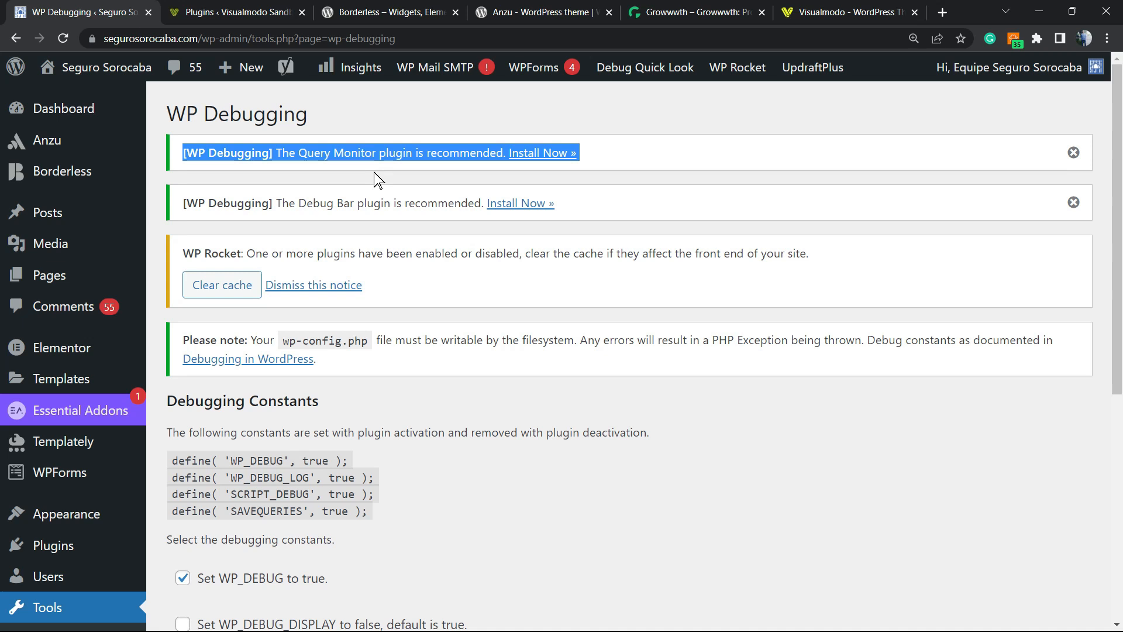
pyautogui.click(232, 12)
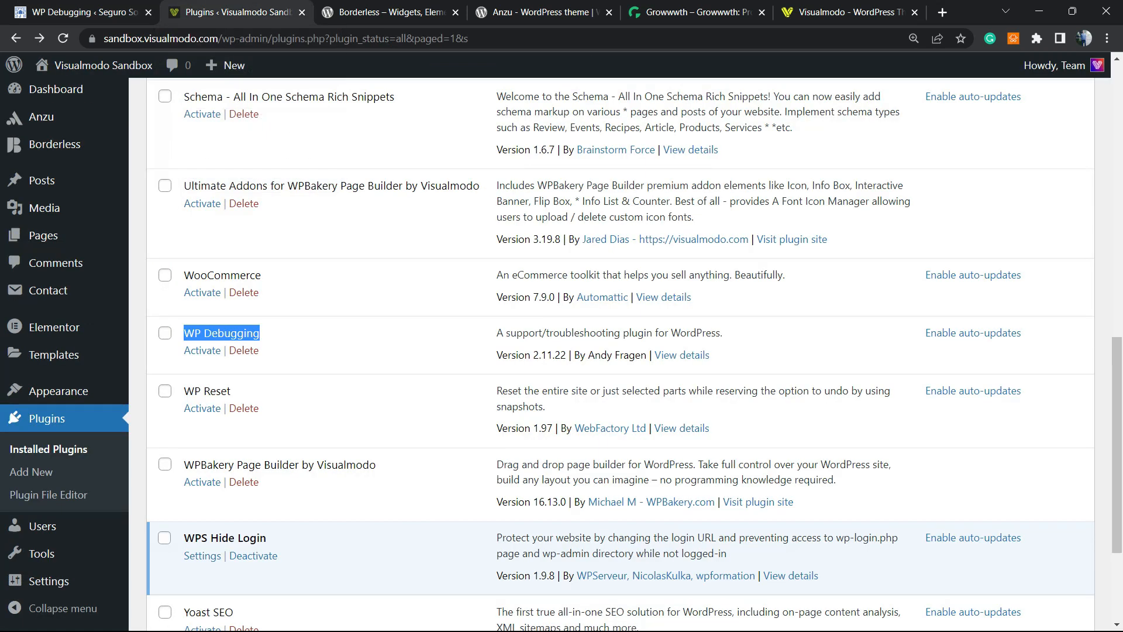
pyautogui.click(201, 350)
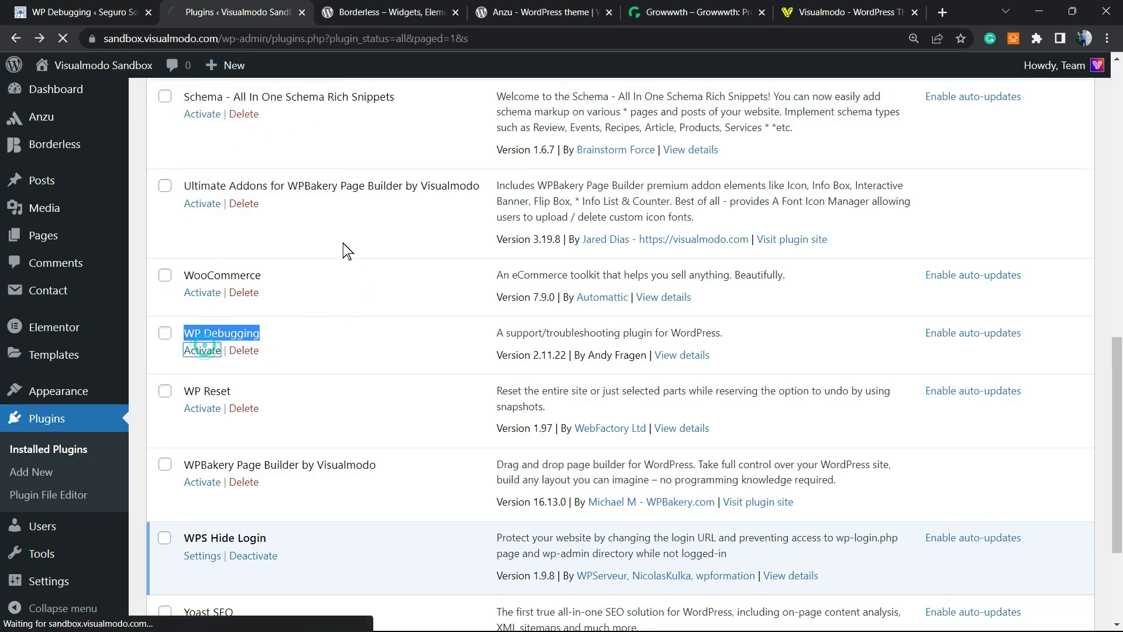
pyautogui.click(201, 350)
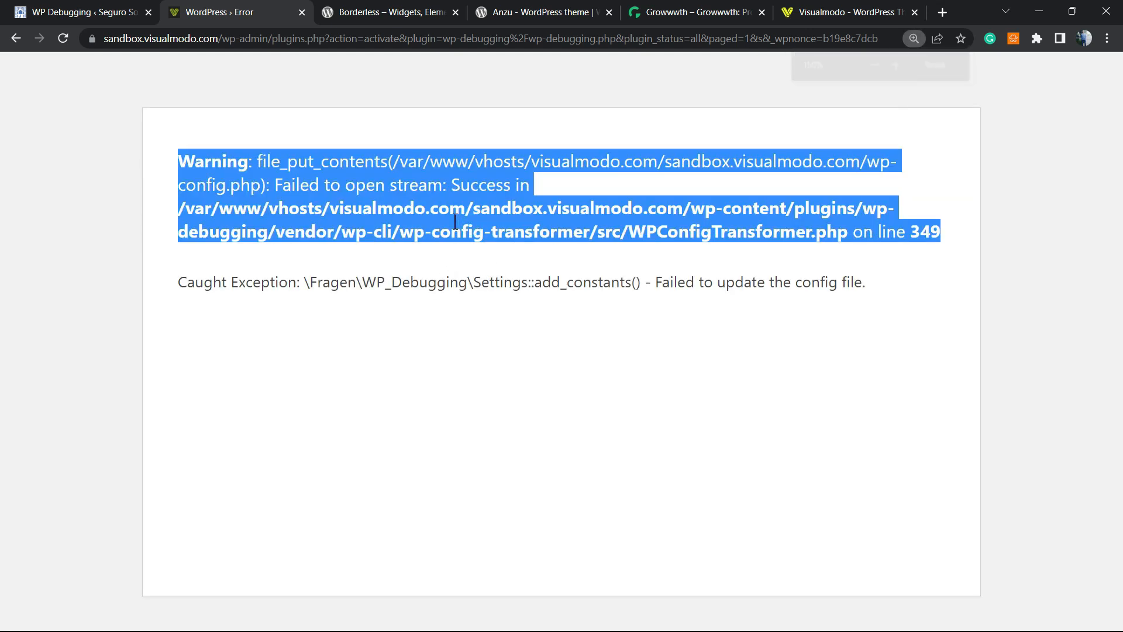
pyautogui.click(362, 158)
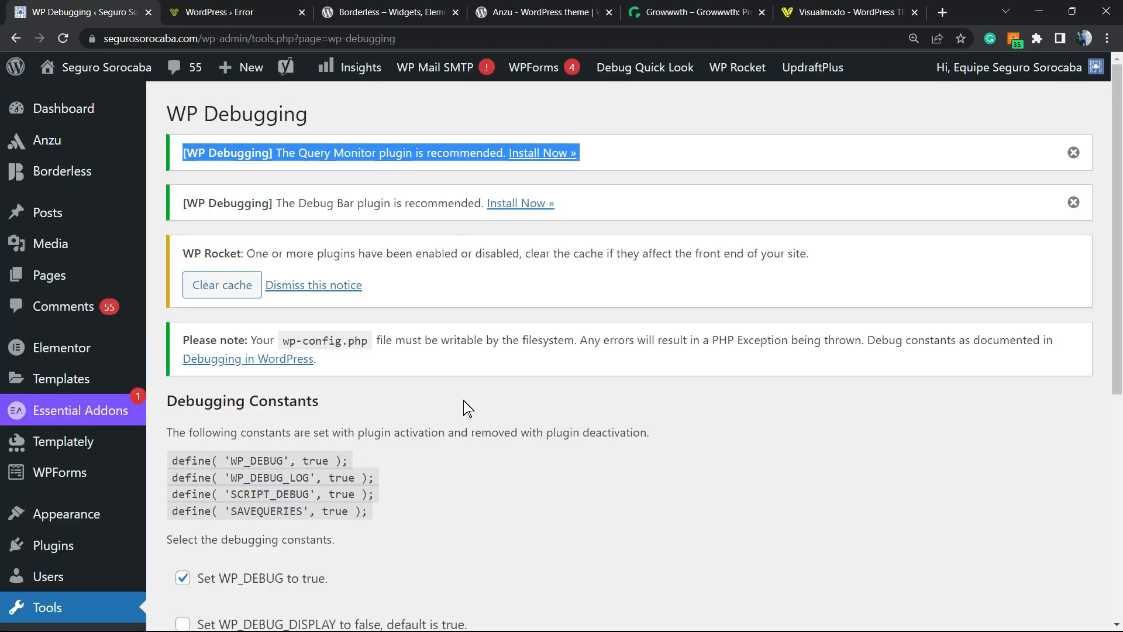
pyautogui.moveTo(458, 404)
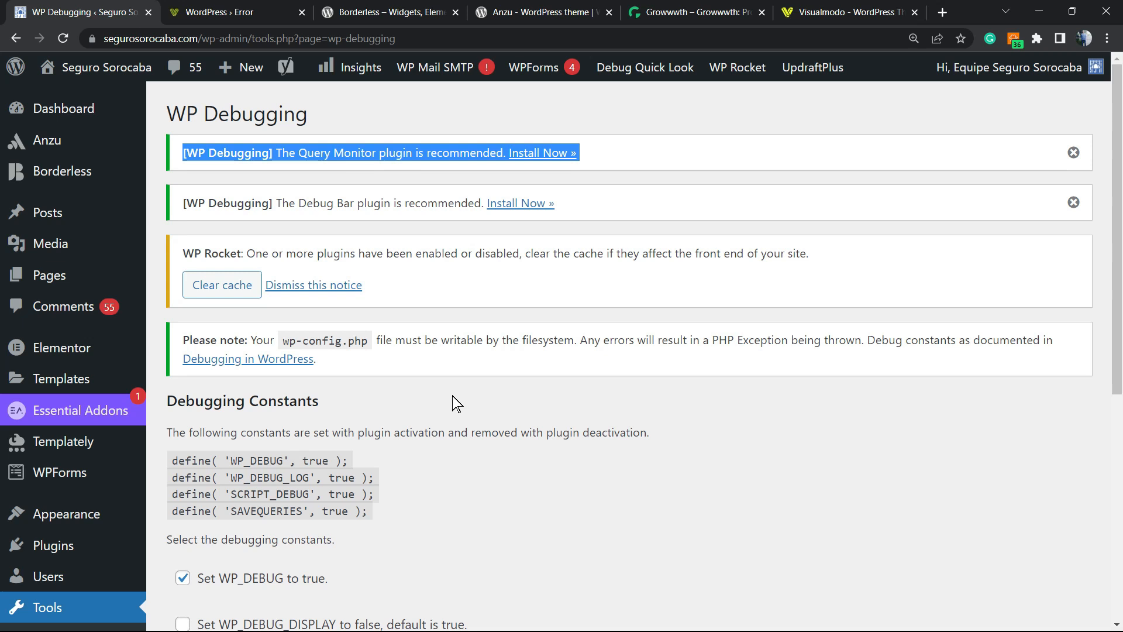
pyautogui.moveTo(449, 399)
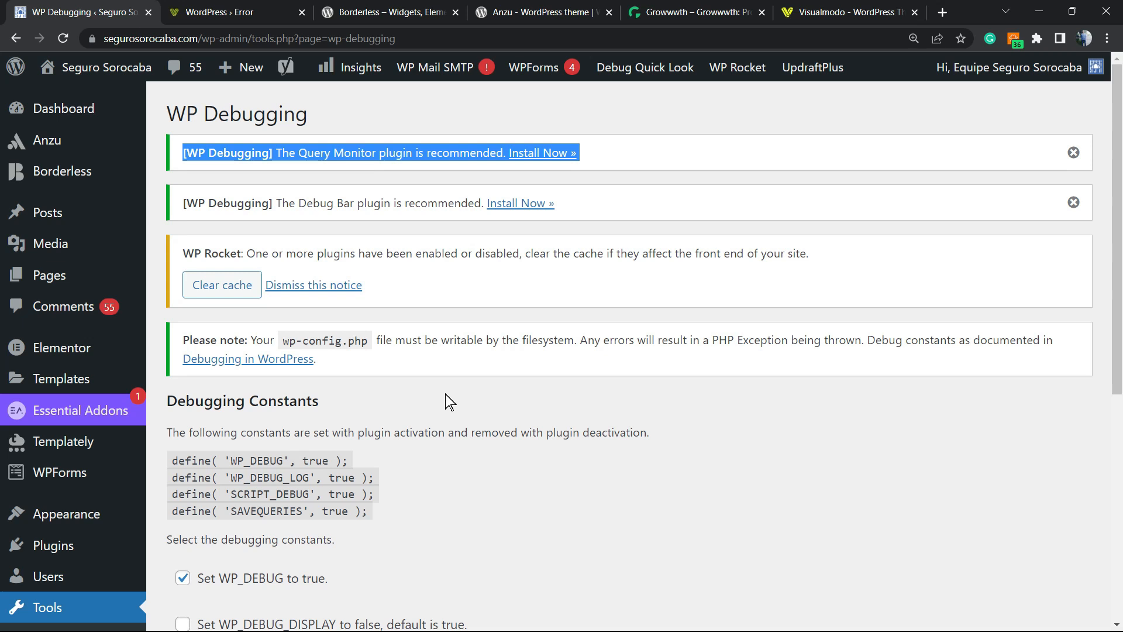
pyautogui.scroll(-3)
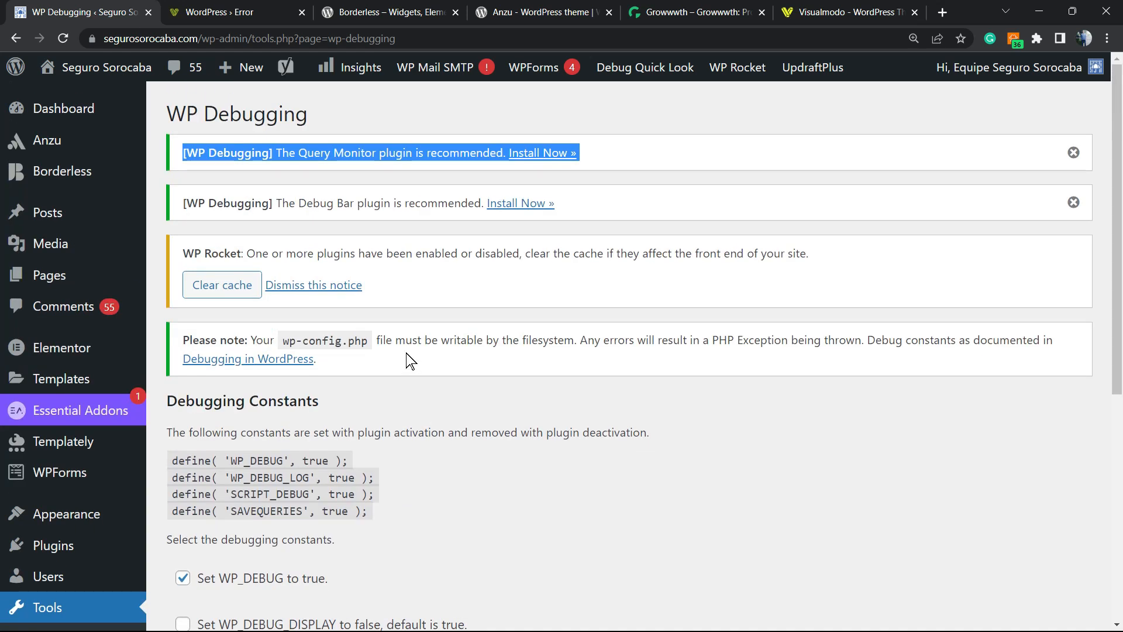
pyautogui.scroll(-3)
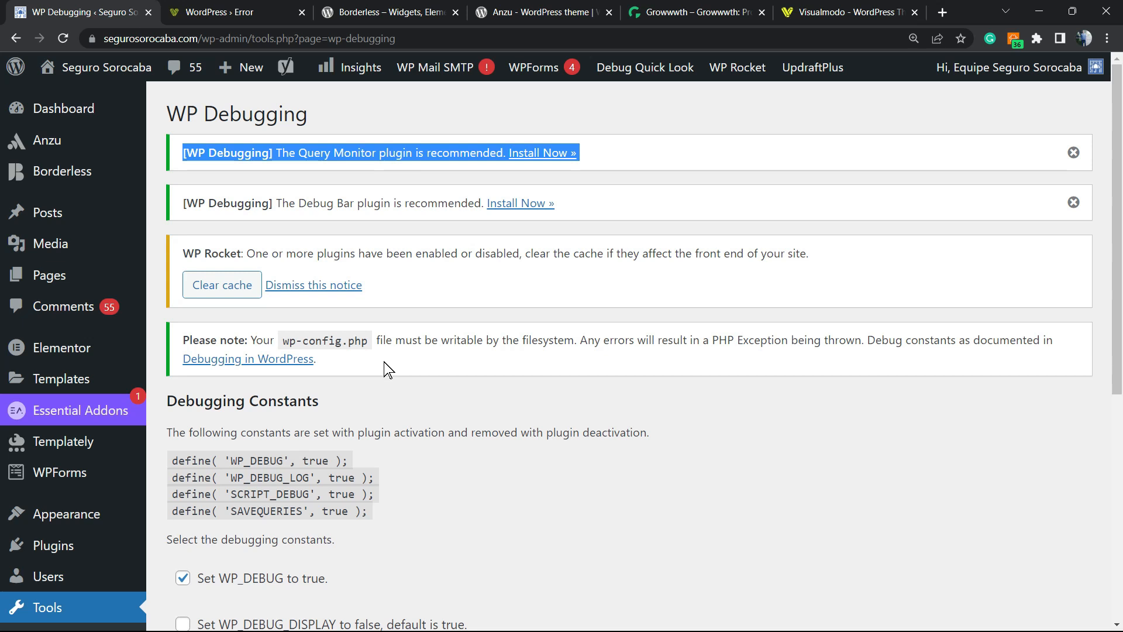
pyautogui.moveTo(387, 366)
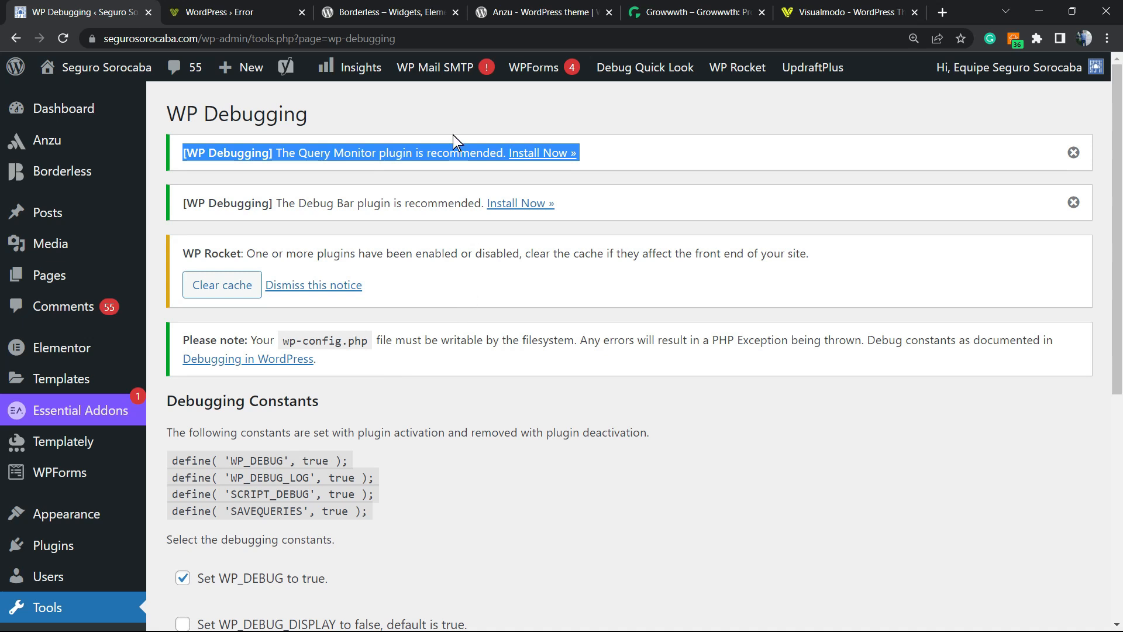
pyautogui.moveTo(464, 125)
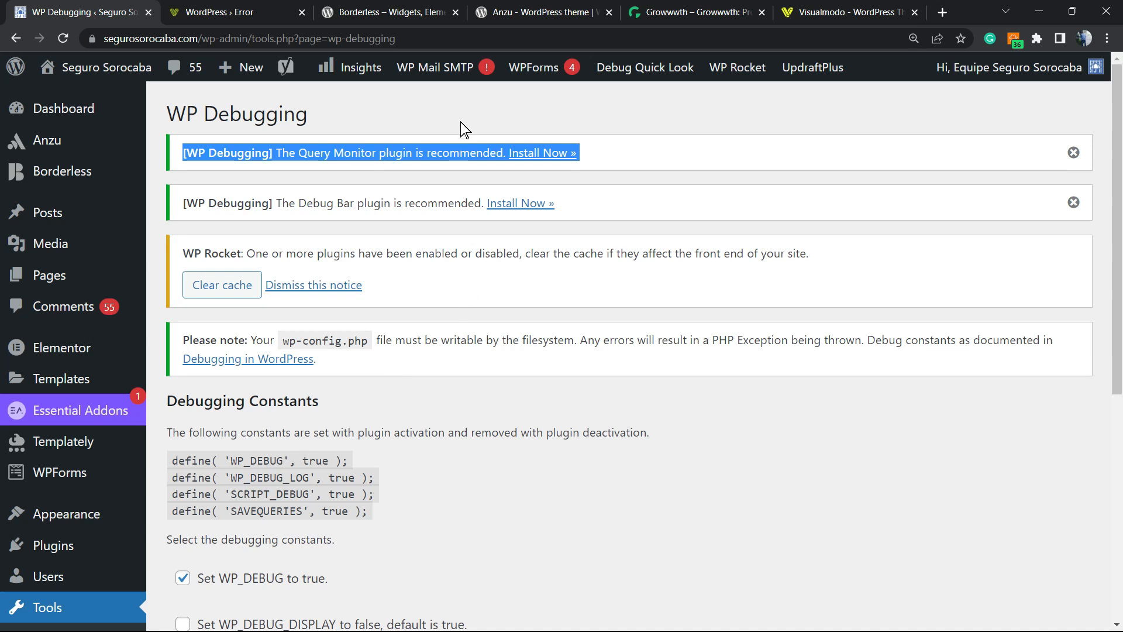
pyautogui.moveTo(467, 128)
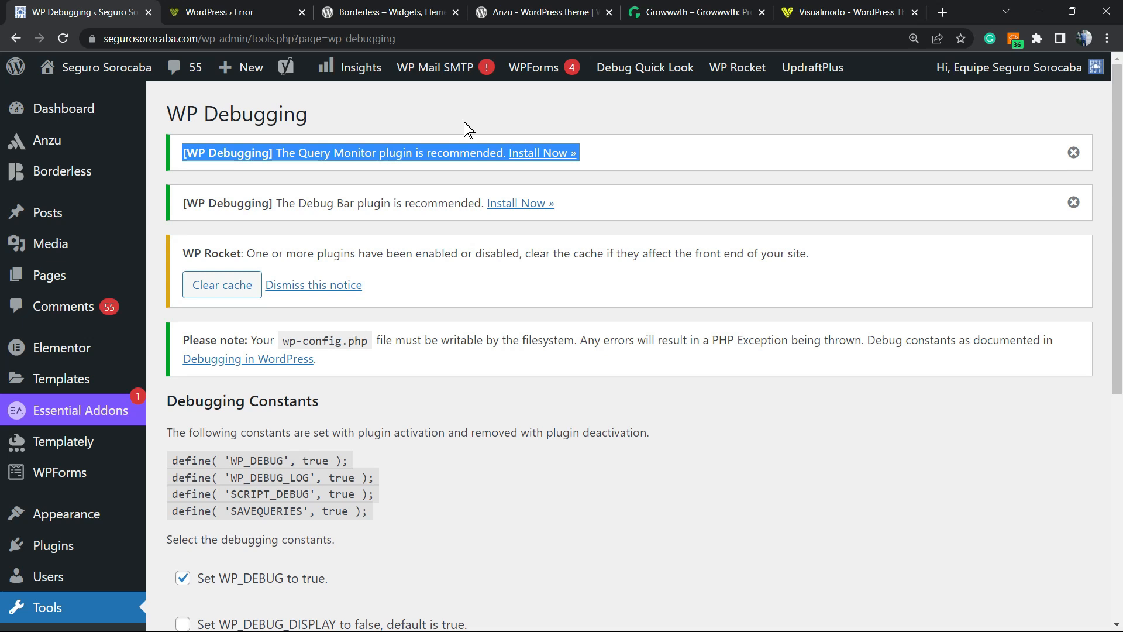
pyautogui.click(387, 11)
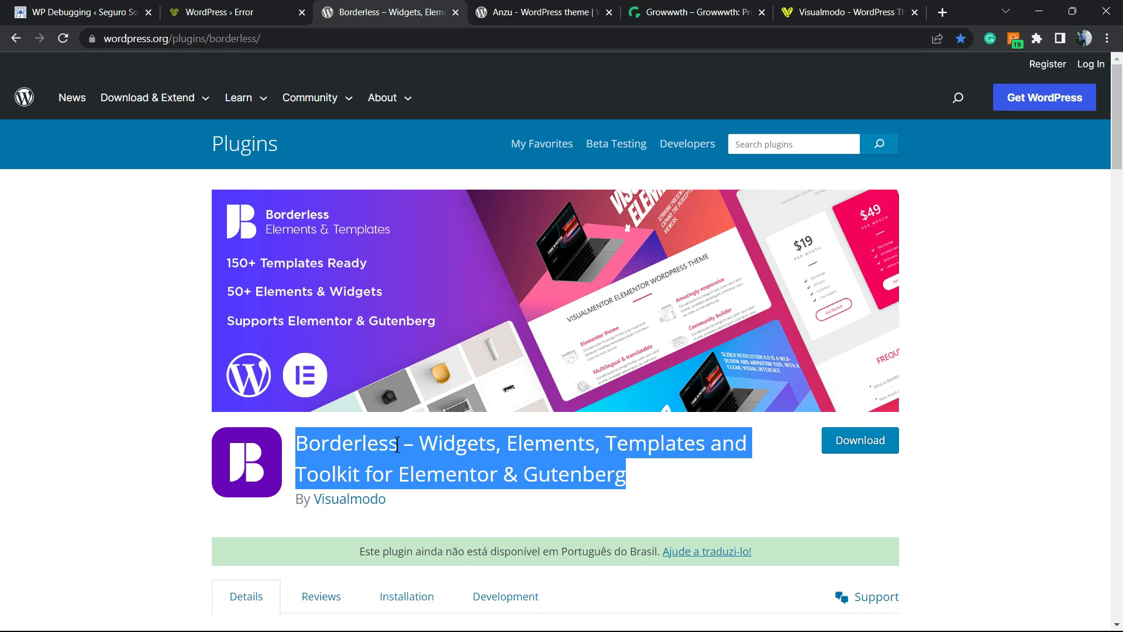
# - Switch to the Anzu theme page on WordPress.org
pyautogui.click(541, 12)
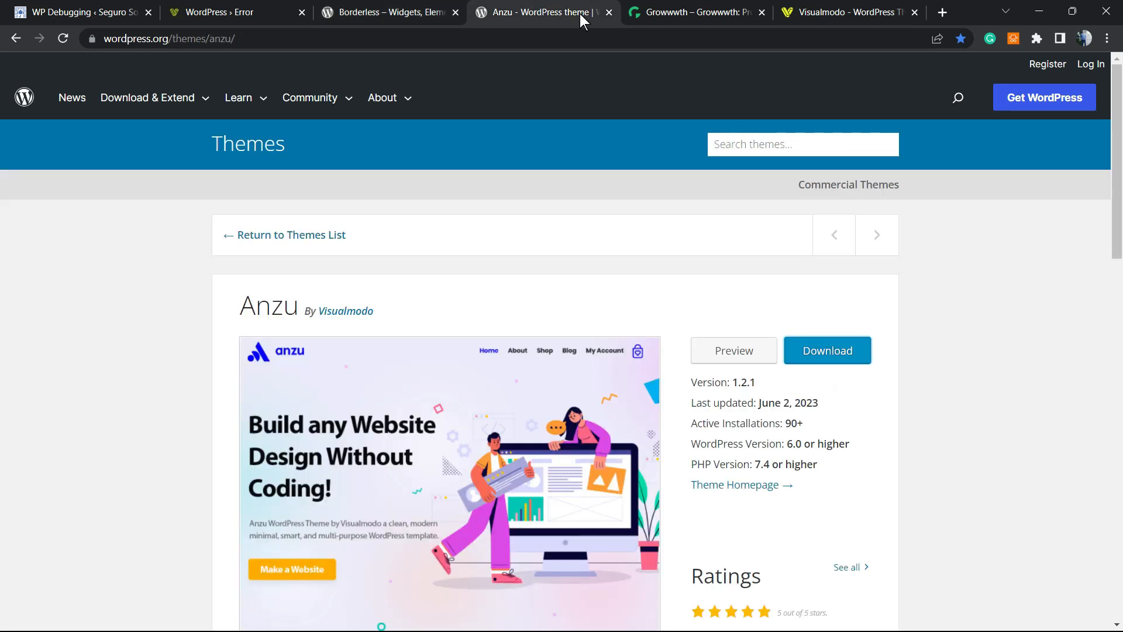
pyautogui.moveTo(492, 232)
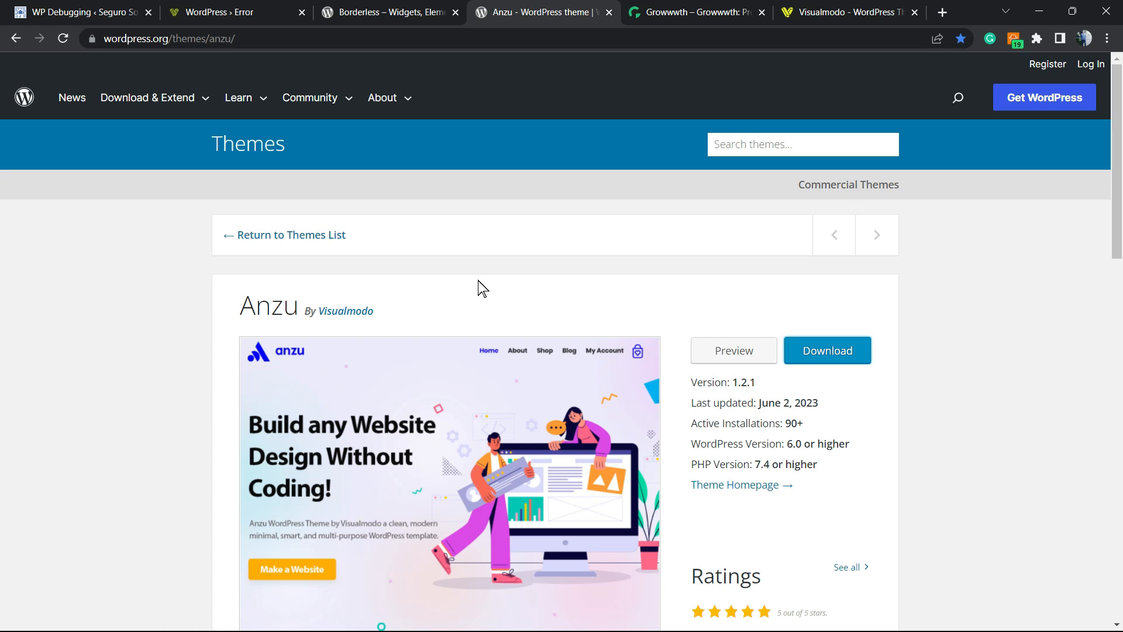
pyautogui.moveTo(695, 12)
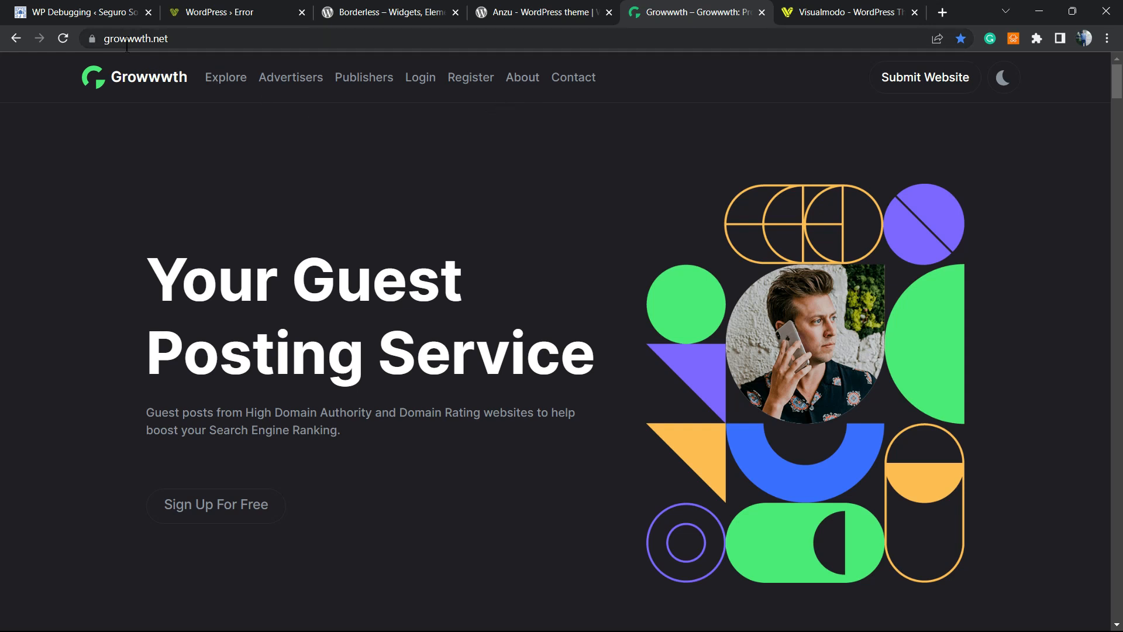
# - Browse the Growwwth publisher listings, then bring up the Visualmodo homepage
pyautogui.scroll(-3)
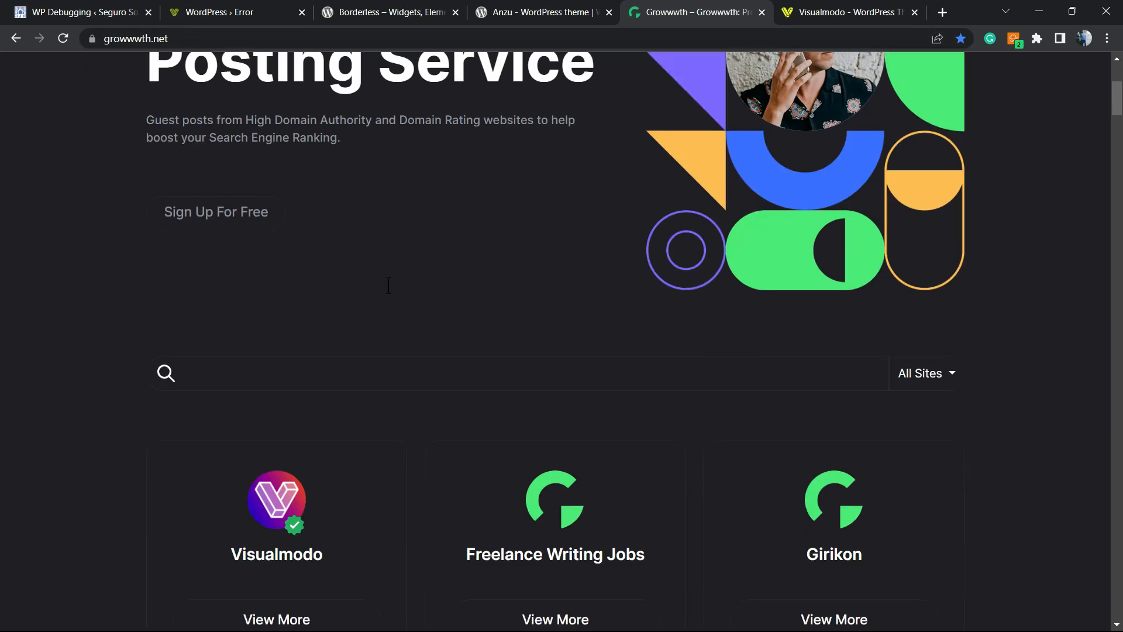
pyautogui.scroll(-3)
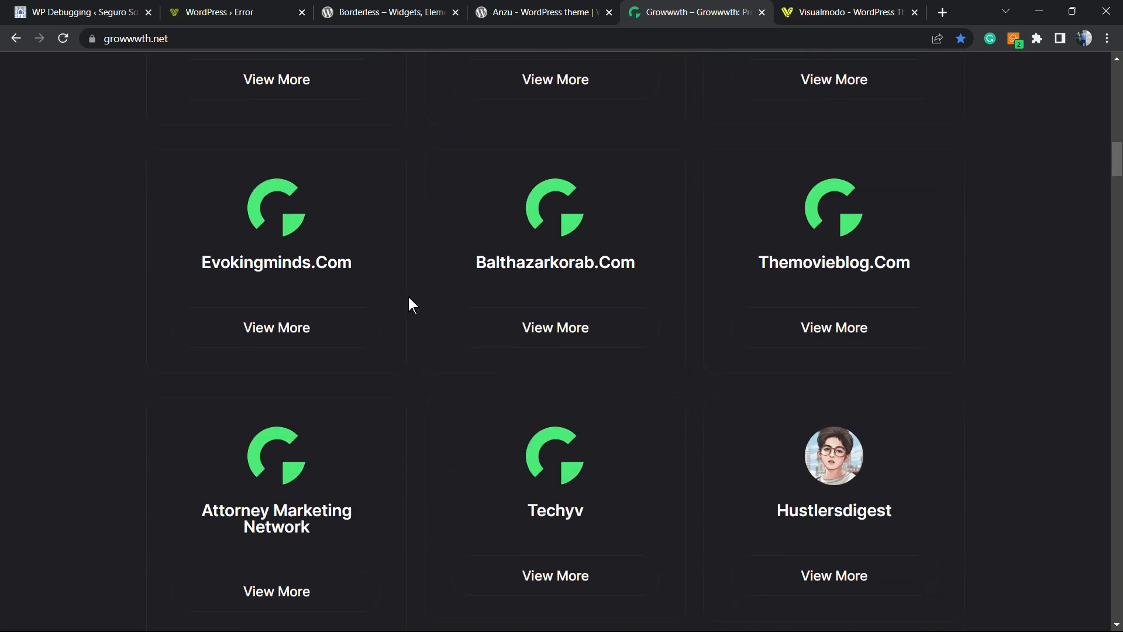
pyautogui.click(848, 12)
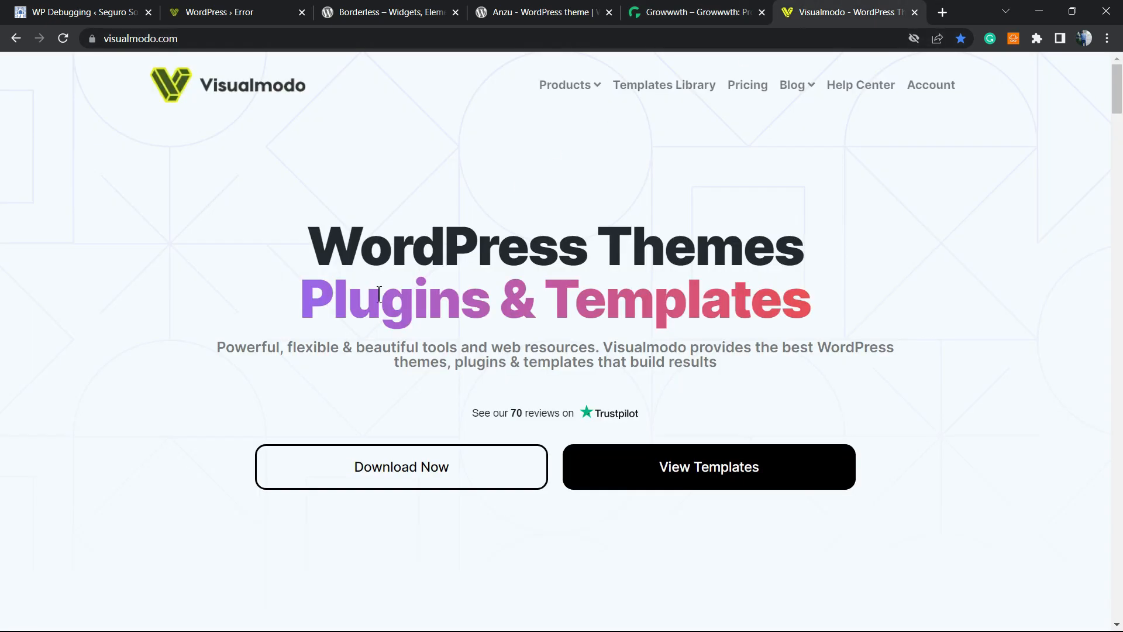
pyautogui.moveTo(592, 190)
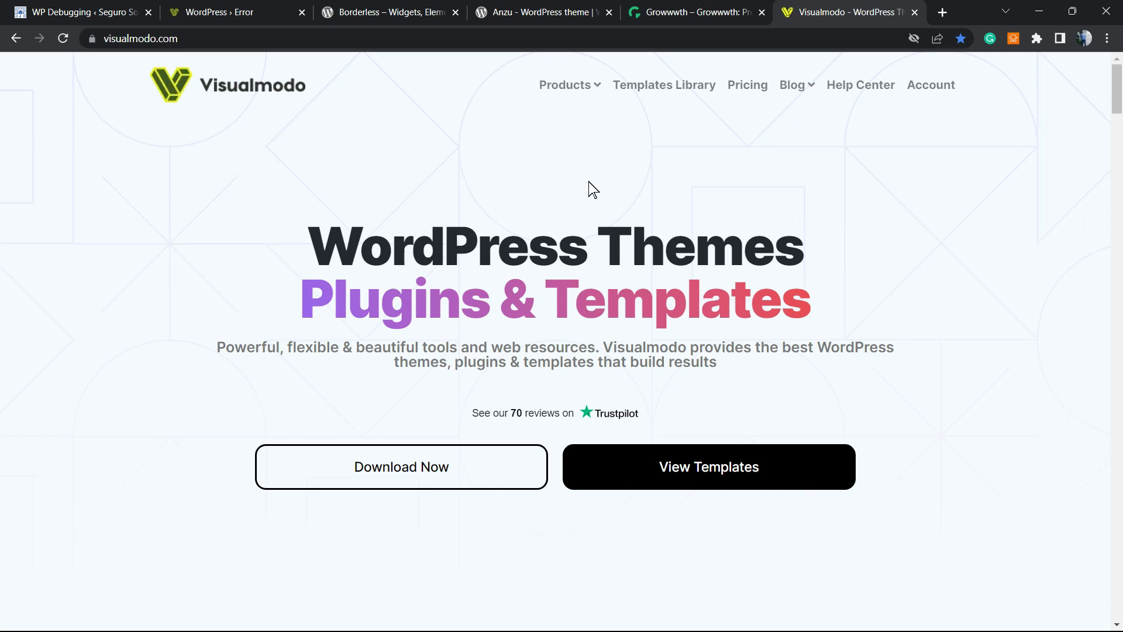
# - Browse Visualmodo's Templates Library through cards like Watch Store and Golf Club
pyautogui.click(664, 84)
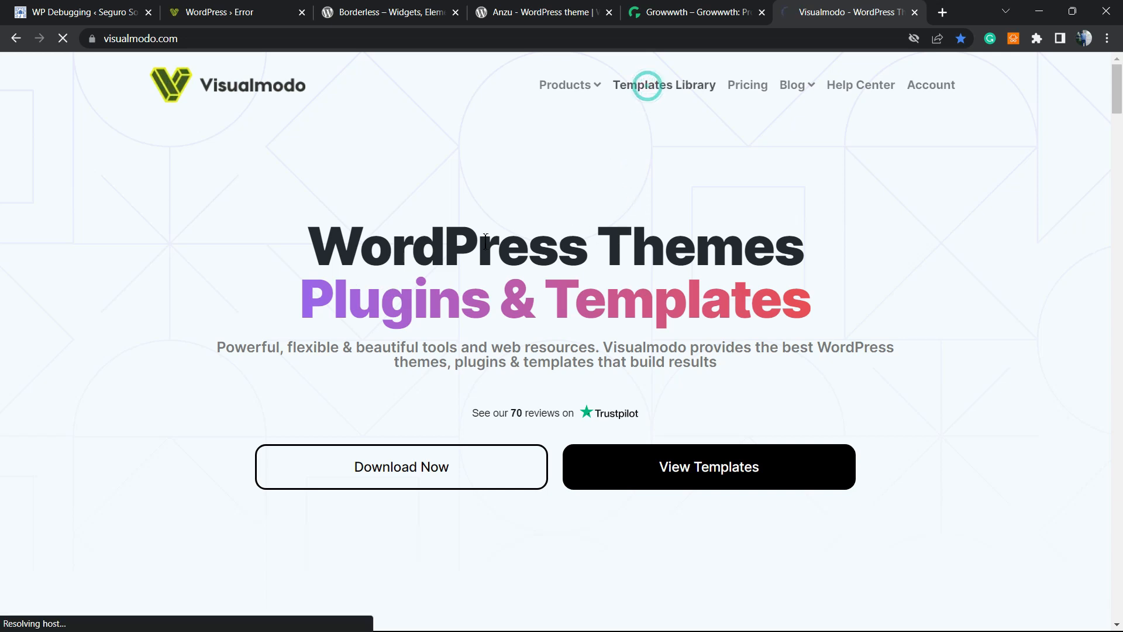
pyautogui.click(663, 84)
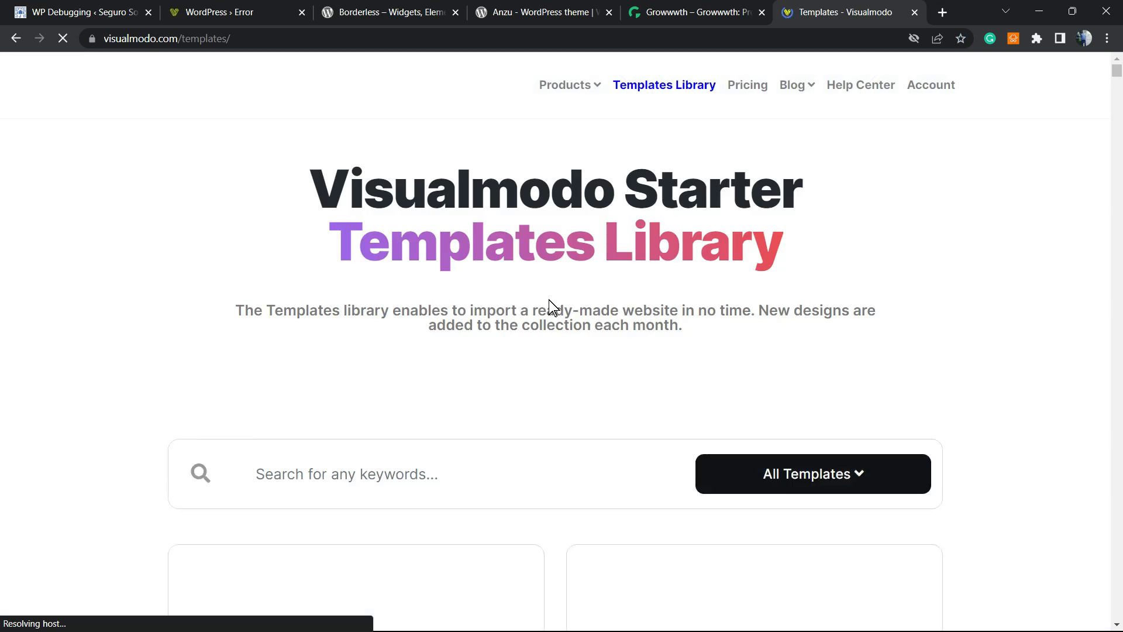
pyautogui.scroll(-3)
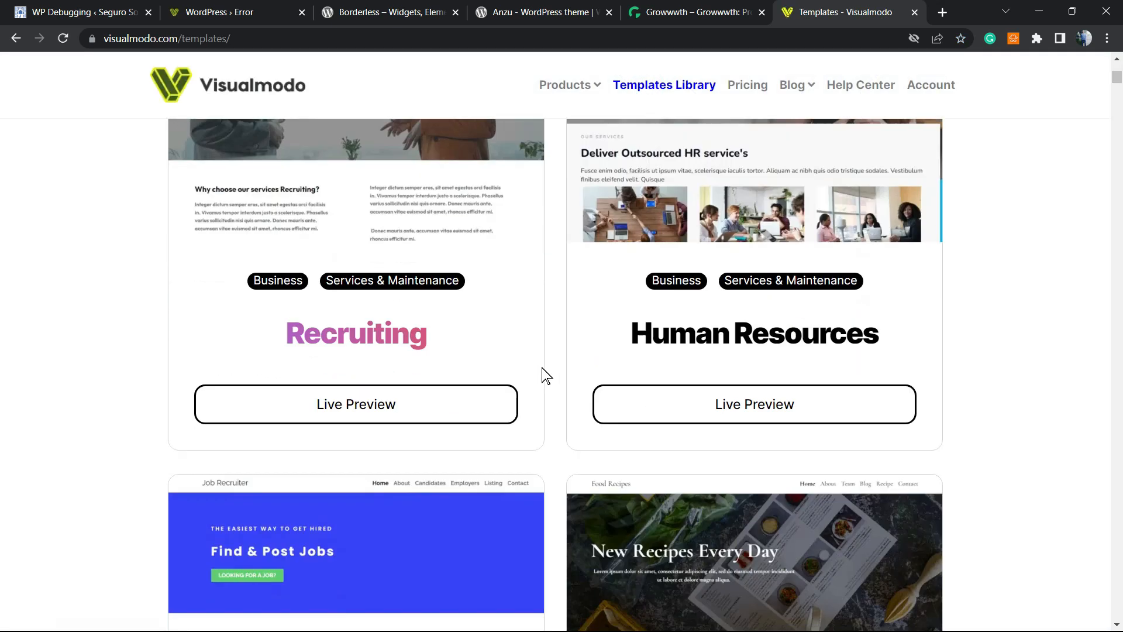
pyautogui.scroll(-3)
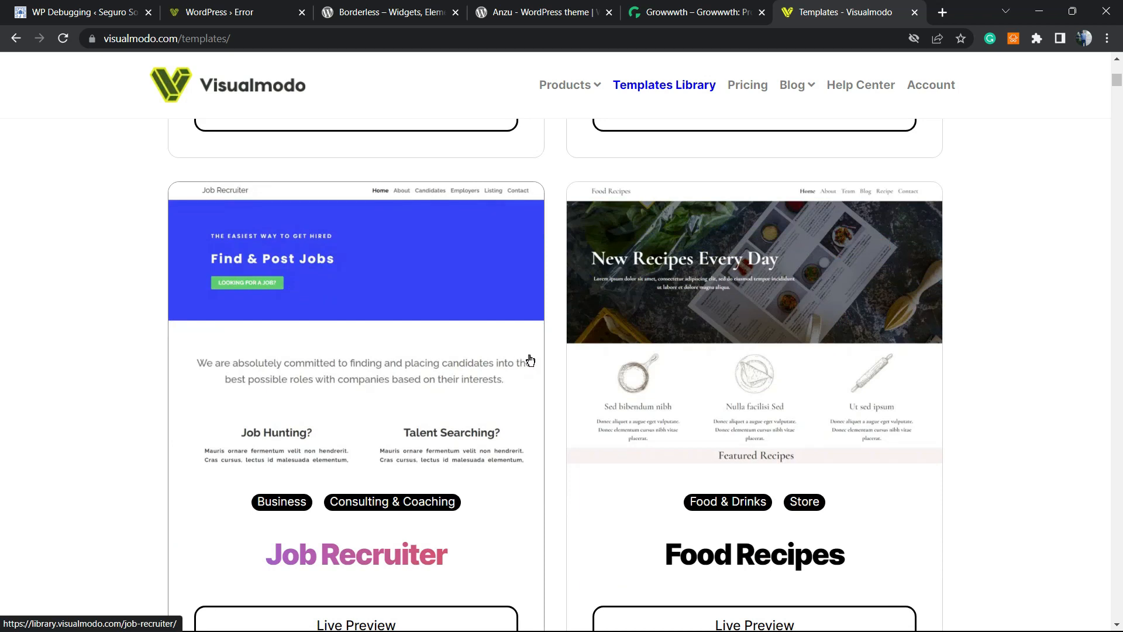
pyautogui.scroll(-3)
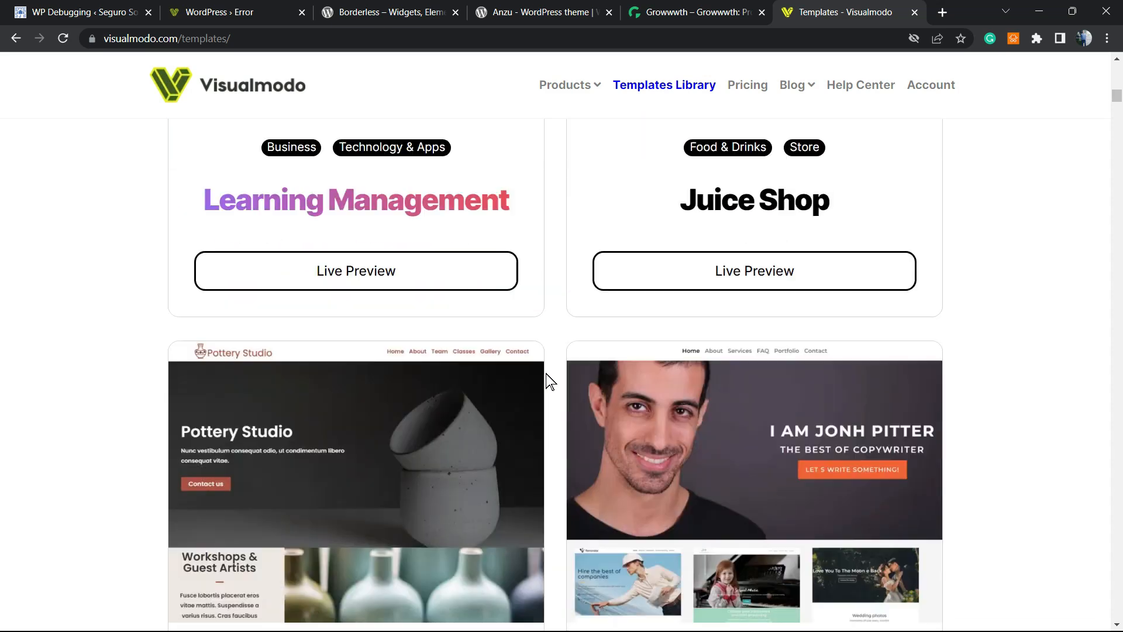
pyautogui.scroll(-3)
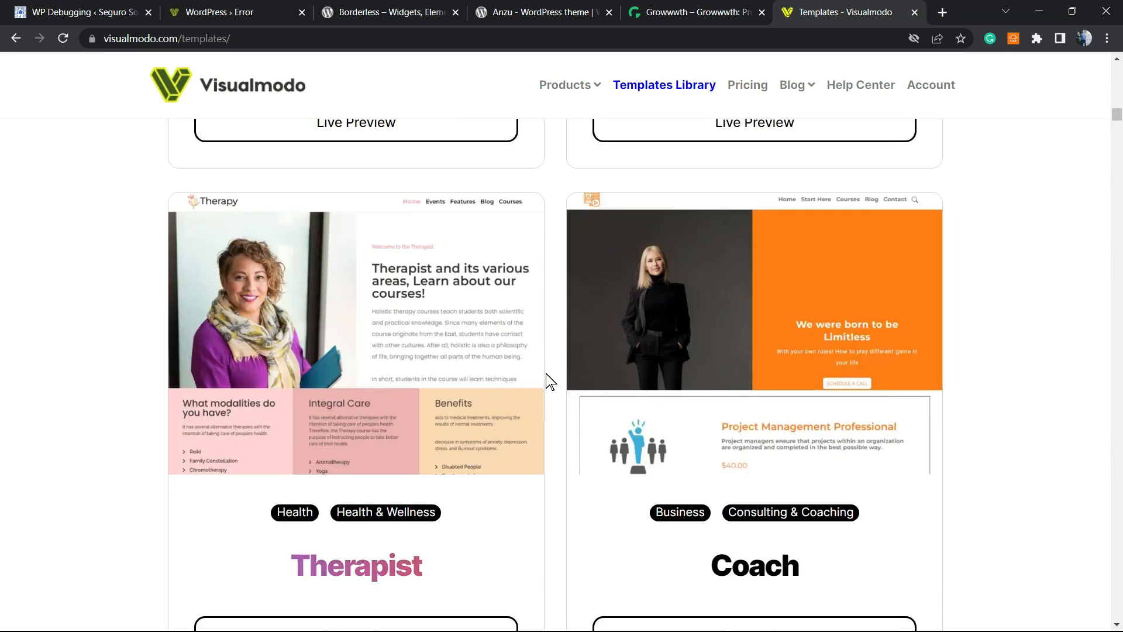
pyautogui.scroll(-3)
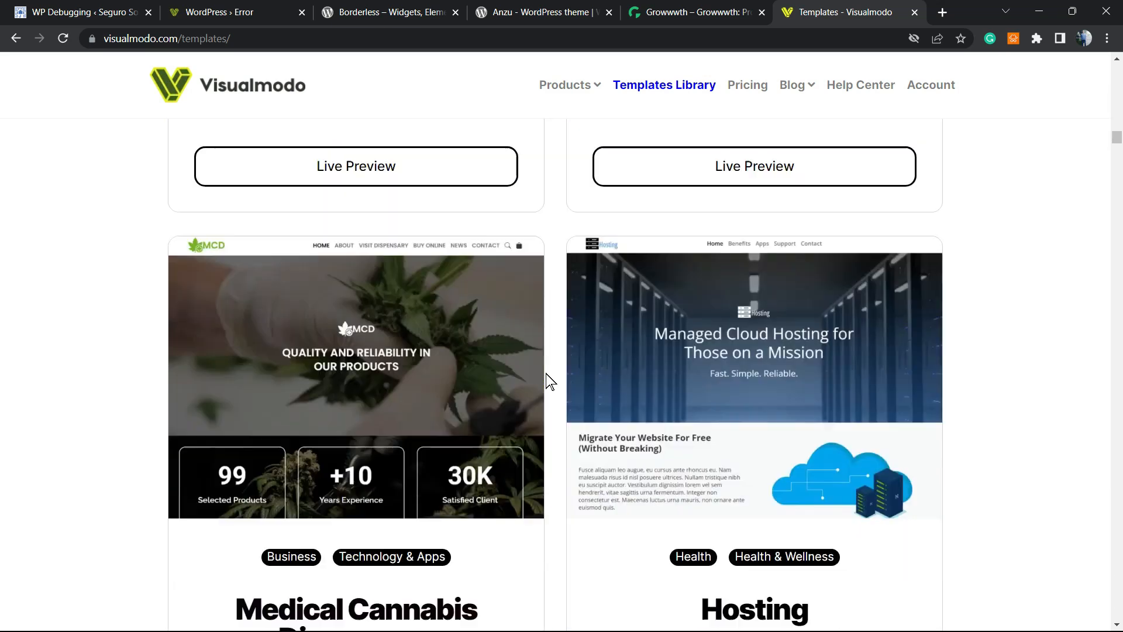
pyautogui.scroll(-3)
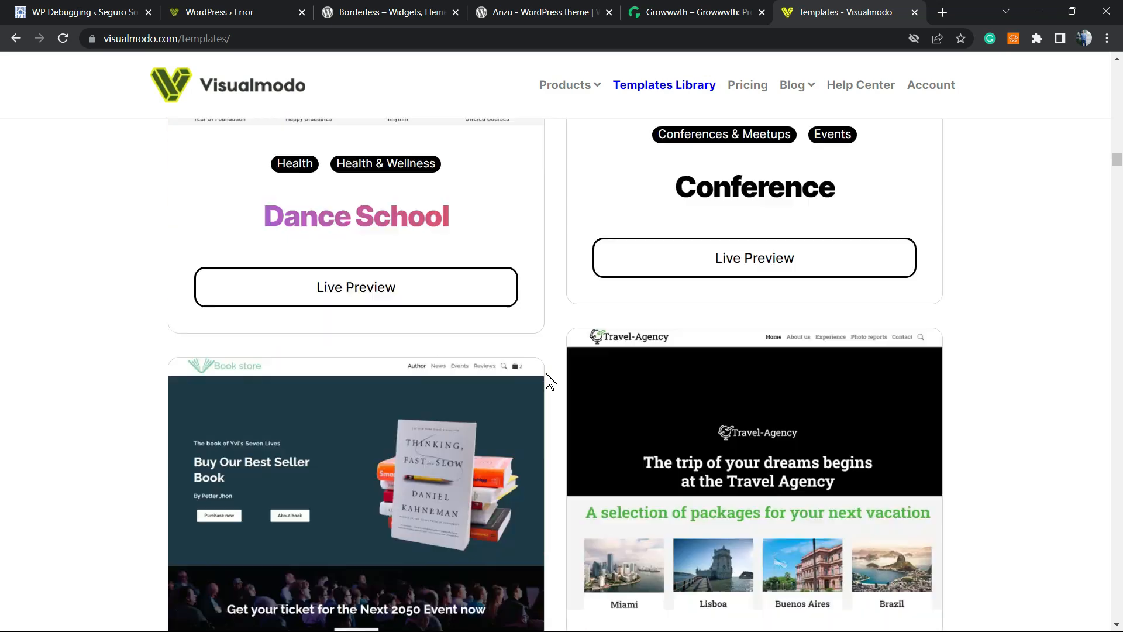
pyautogui.scroll(-3)
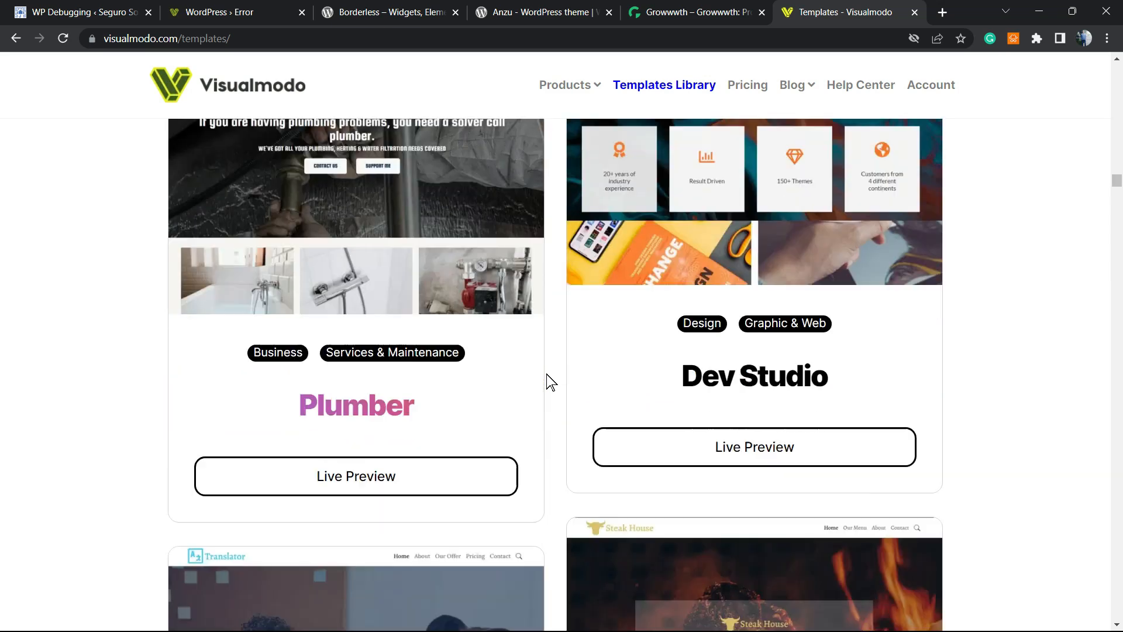
pyautogui.scroll(-3)
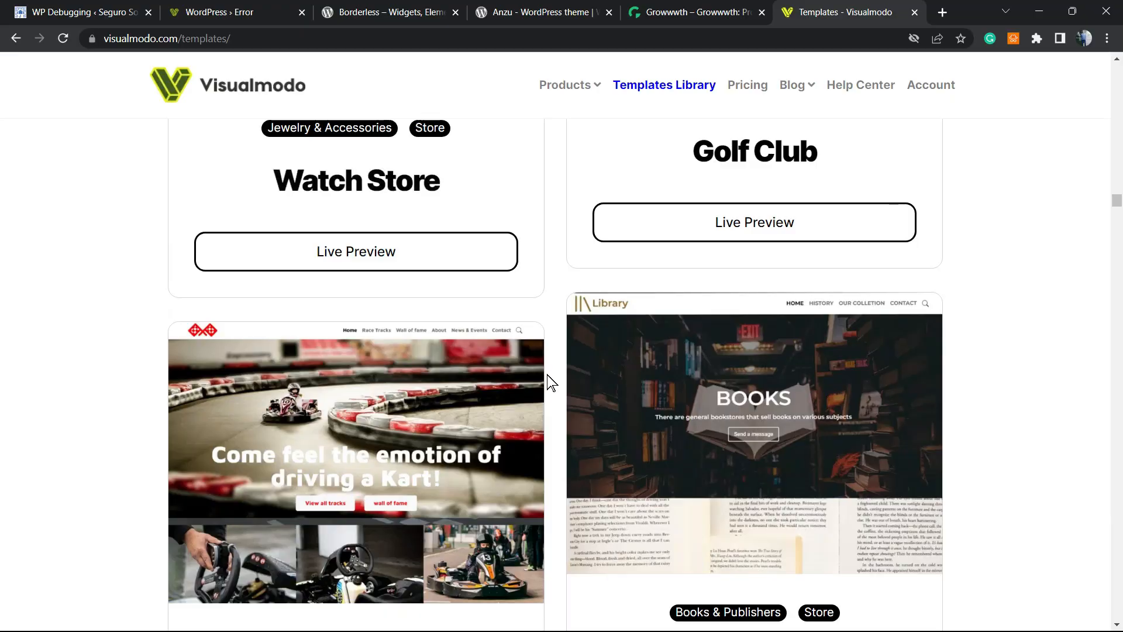